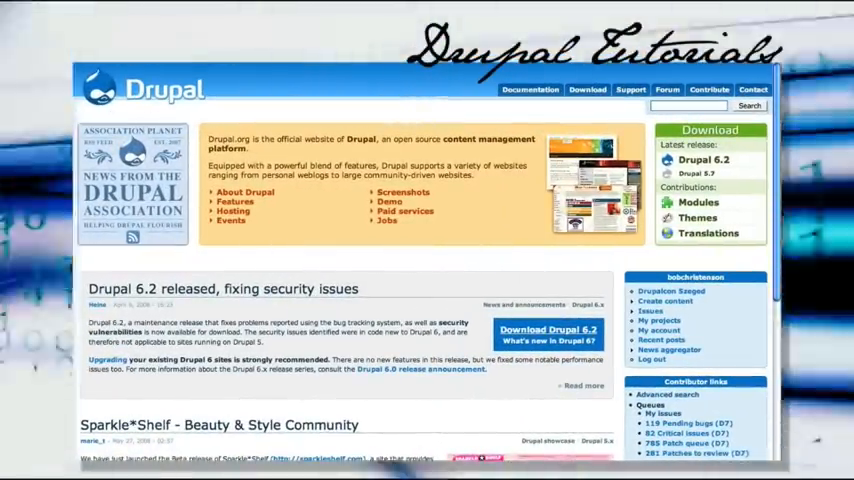
- Scroll the Embedded Media Field project page down to its Releases table, showing 6.x-1.0-alpha4
{"action": "scroll", "scroll_direction": "down", "scroll_amount": 3}
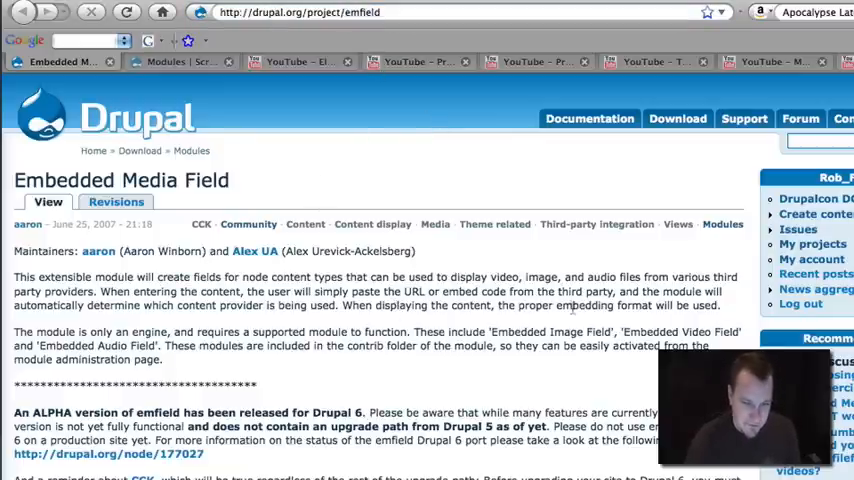
{"action": "scroll", "scroll_direction": "down", "scroll_amount": 3}
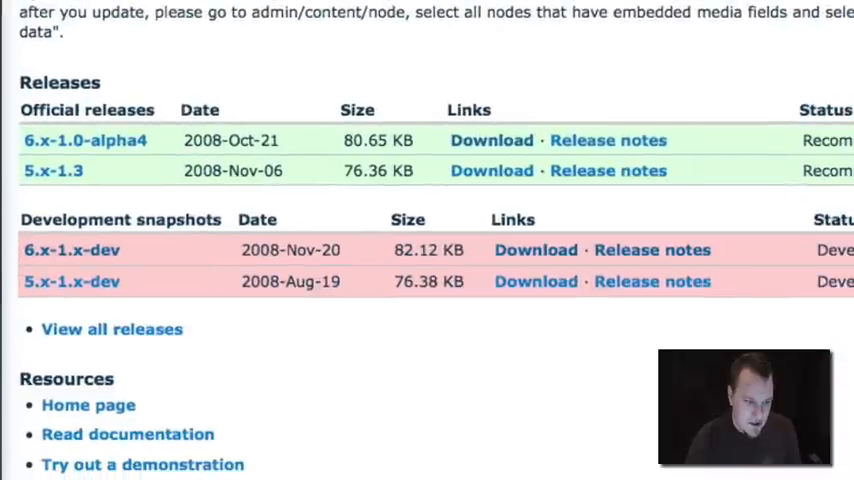
{"action": "mouse_move", "coordinate": [463, 462]}
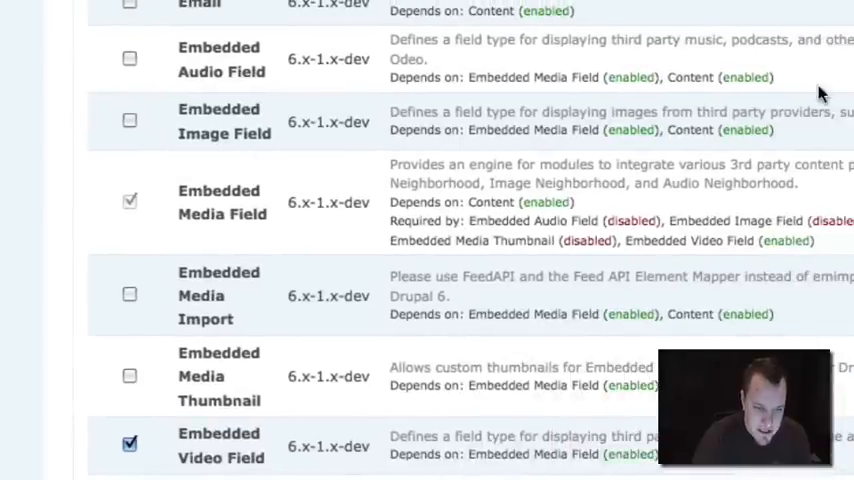
{"action": "scroll", "scroll_direction": "down", "scroll_amount": 3}
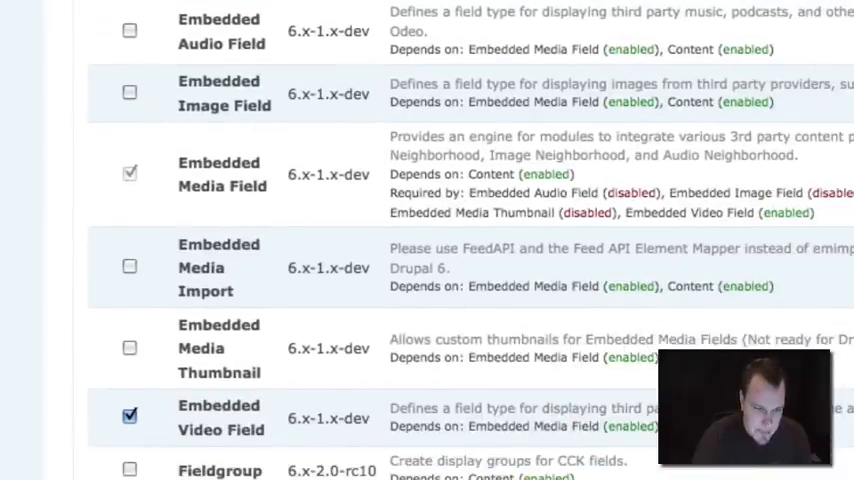
{"action": "mouse_move", "coordinate": [218, 372]}
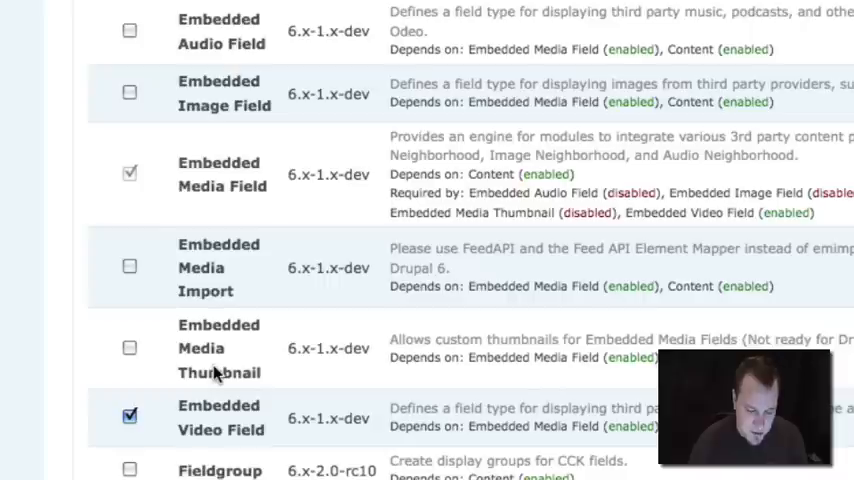
{"action": "mouse_move", "coordinate": [282, 188]}
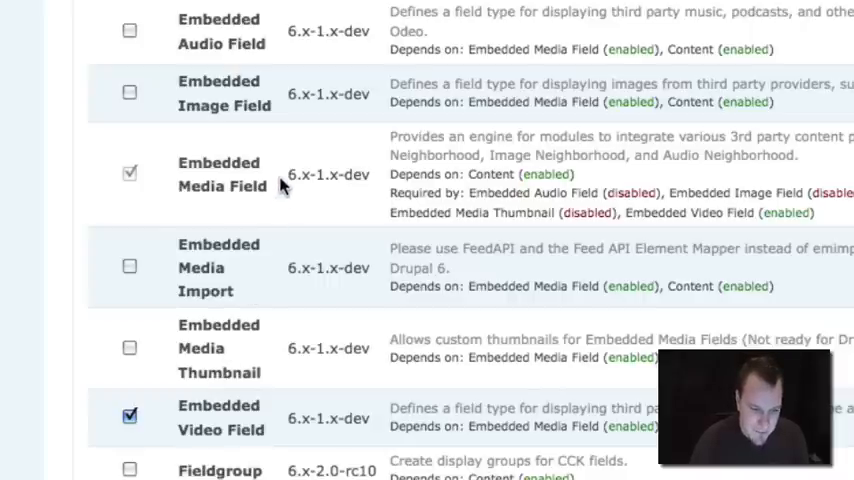
{"action": "double_click", "coordinate": [219, 174]}
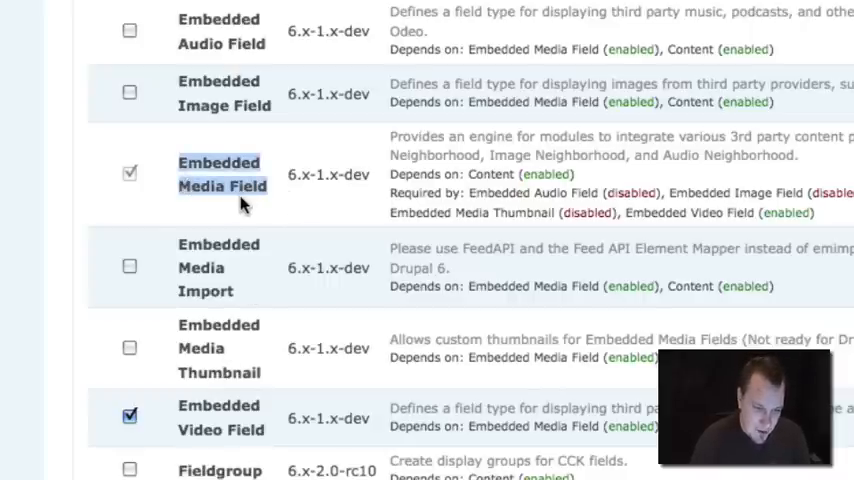
{"action": "mouse_move", "coordinate": [240, 300]}
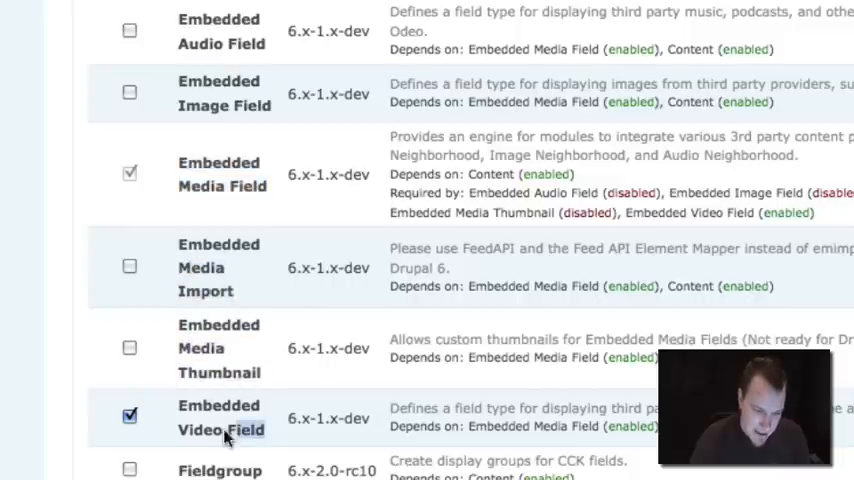
{"action": "left_click", "coordinate": [130, 415]}
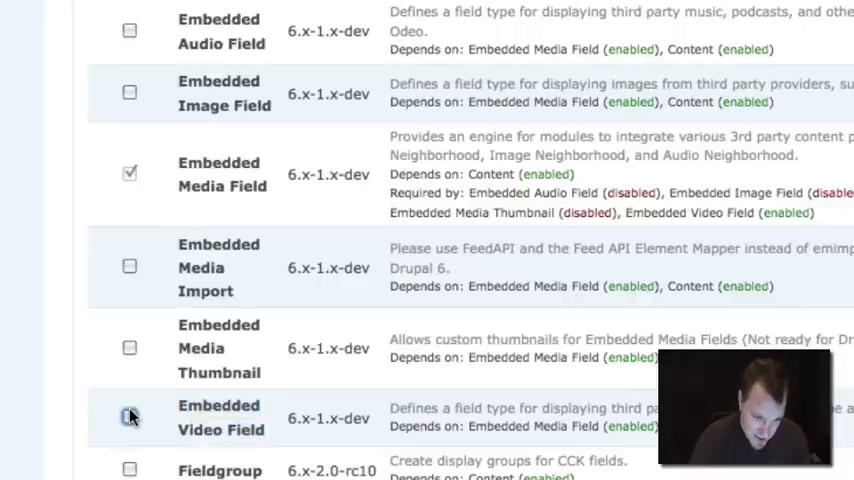
{"action": "left_click", "coordinate": [130, 416]}
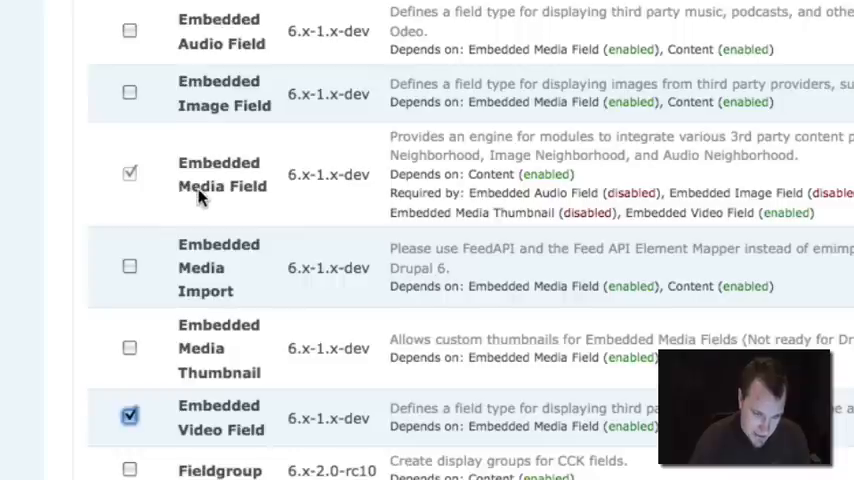
{"action": "mouse_move", "coordinate": [267, 124]}
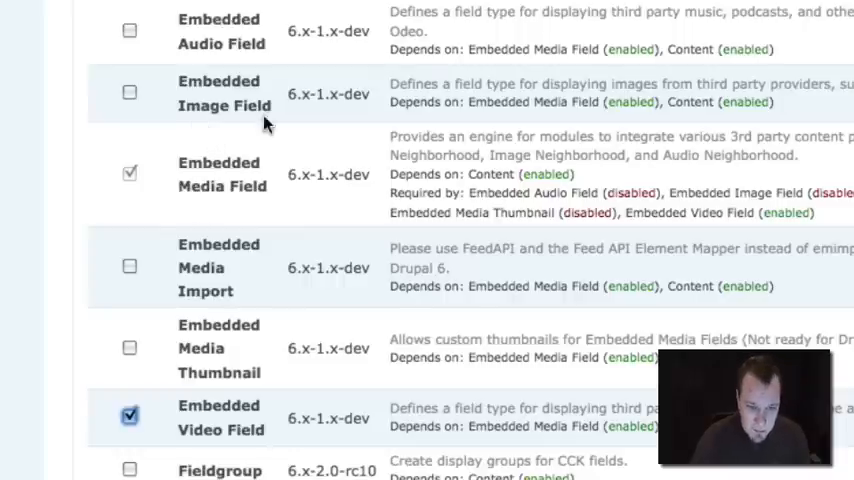
{"action": "mouse_move", "coordinate": [207, 167]}
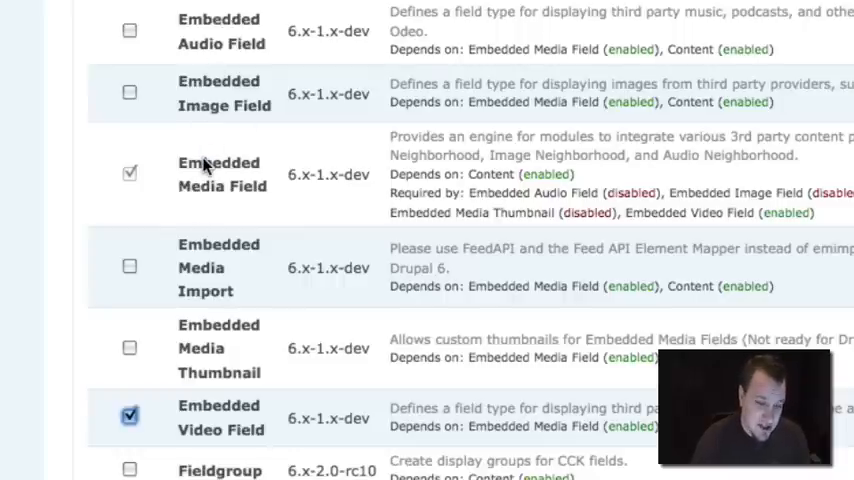
{"action": "mouse_move", "coordinate": [185, 57]}
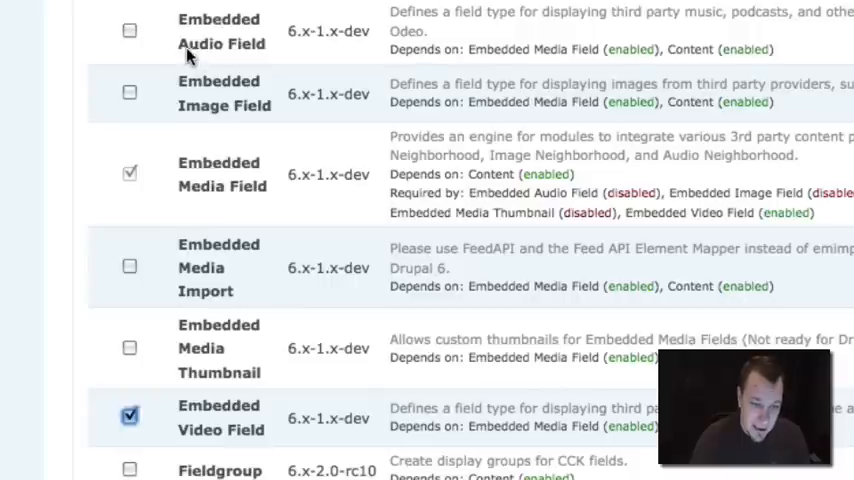
{"action": "mouse_move", "coordinate": [224, 110]}
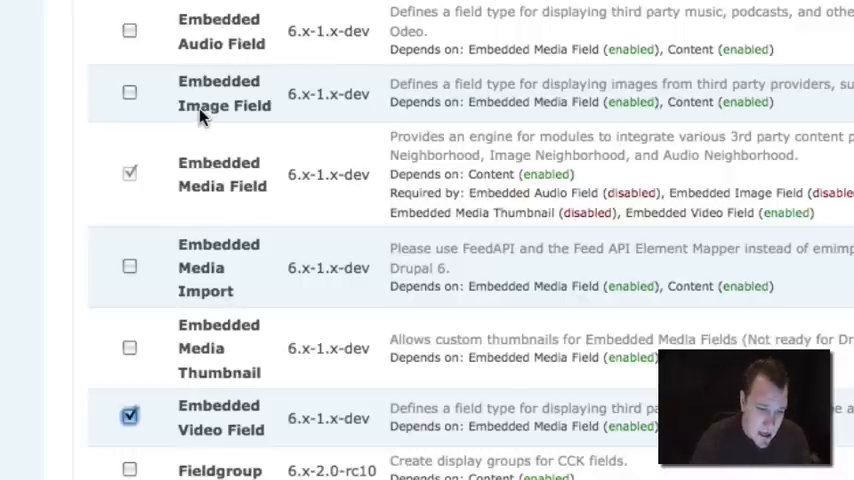
{"action": "mouse_move", "coordinate": [170, 310]}
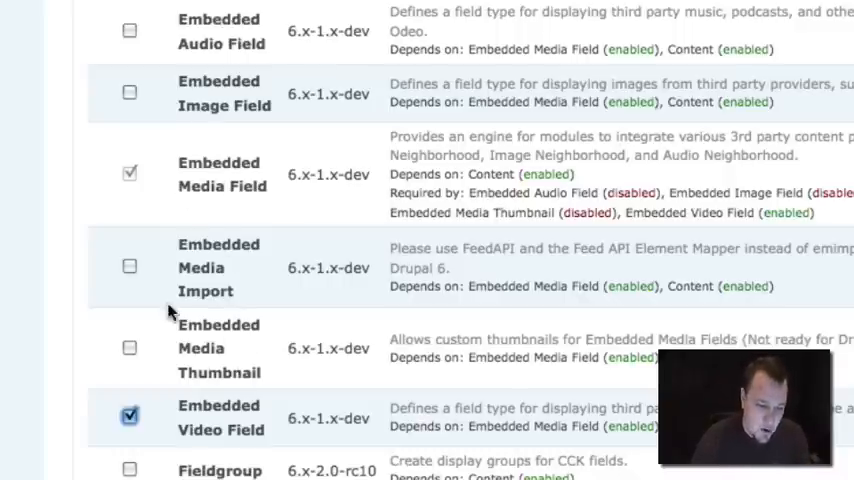
{"action": "mouse_move", "coordinate": [212, 205]}
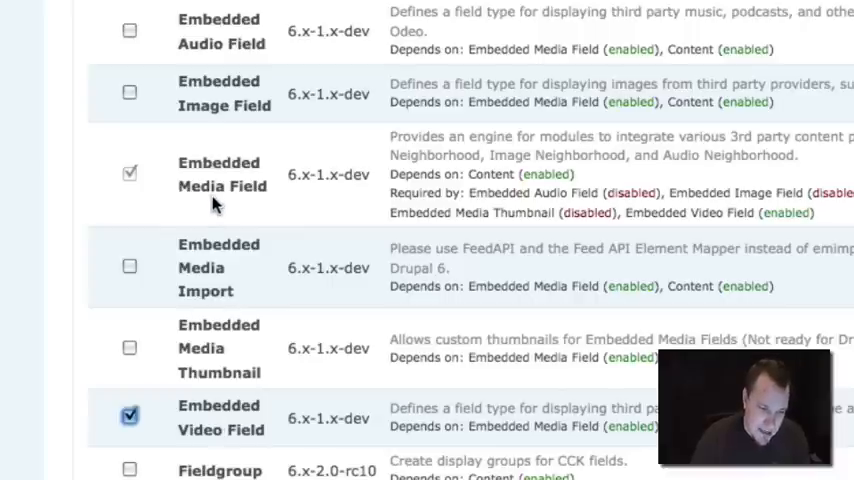
{"action": "mouse_move", "coordinate": [40, 128]}
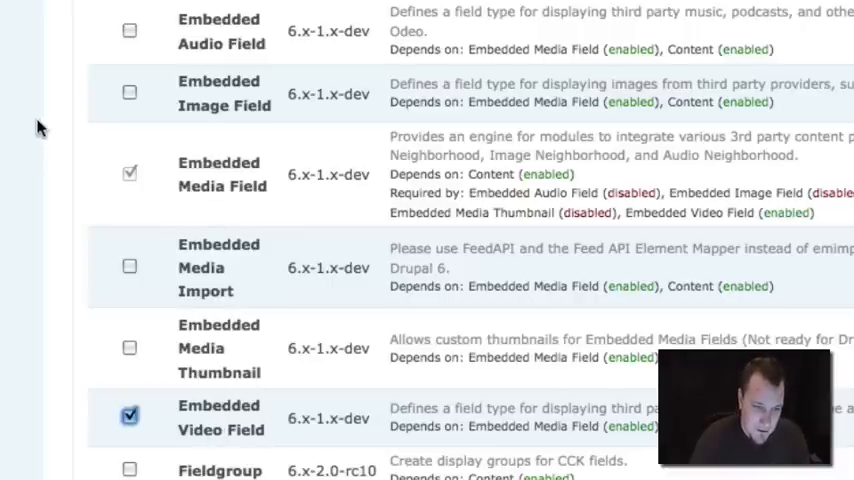
{"action": "scroll", "scroll_direction": "up", "scroll_amount": 3}
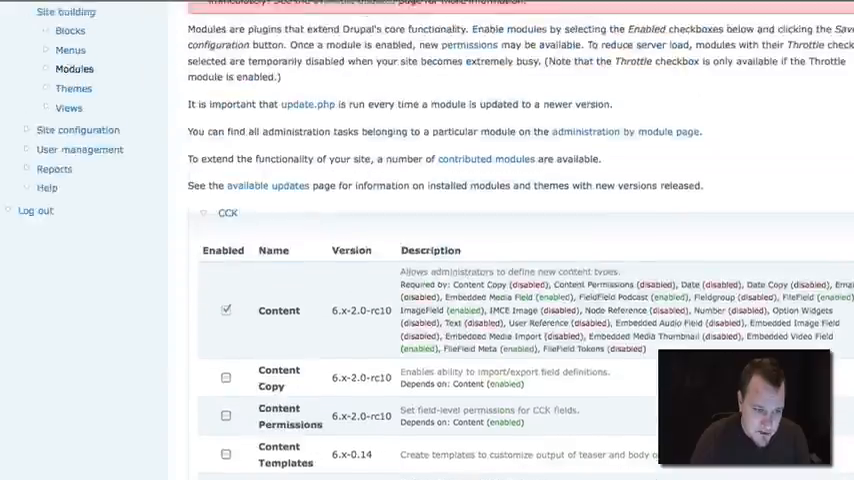
- Go through Content management to the Embedded Media Field configuration page
{"action": "scroll", "scroll_direction": "up", "scroll_amount": 3}
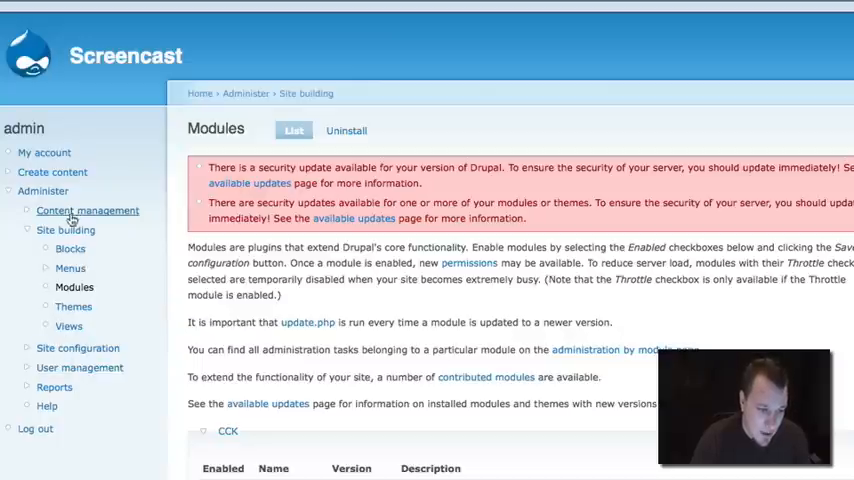
{"action": "left_click", "coordinate": [87, 210]}
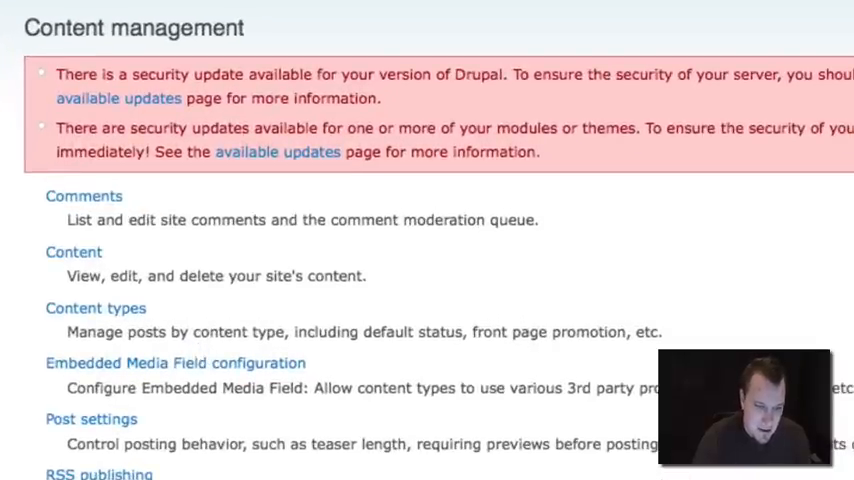
{"action": "mouse_move", "coordinate": [123, 375]}
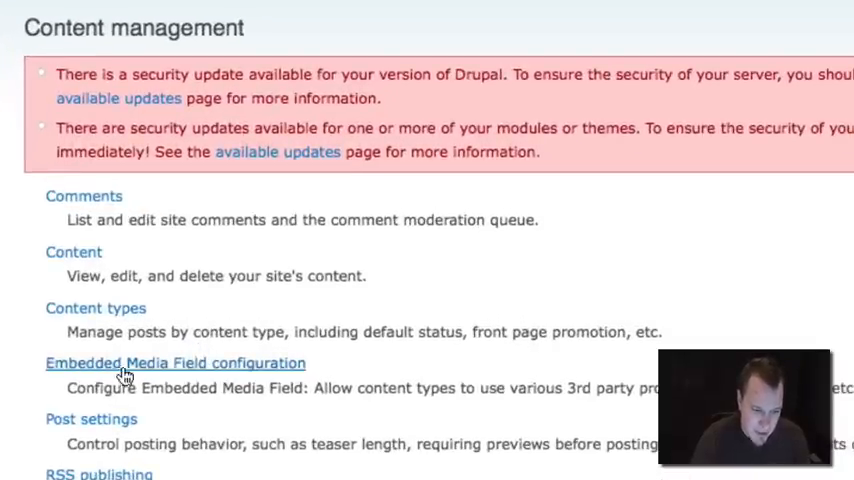
{"action": "double_click", "coordinate": [175, 363]}
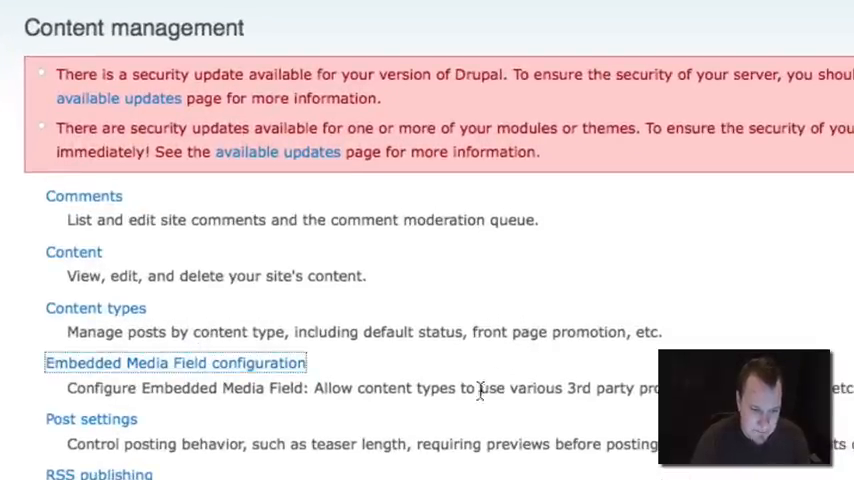
{"action": "left_click", "coordinate": [175, 363]}
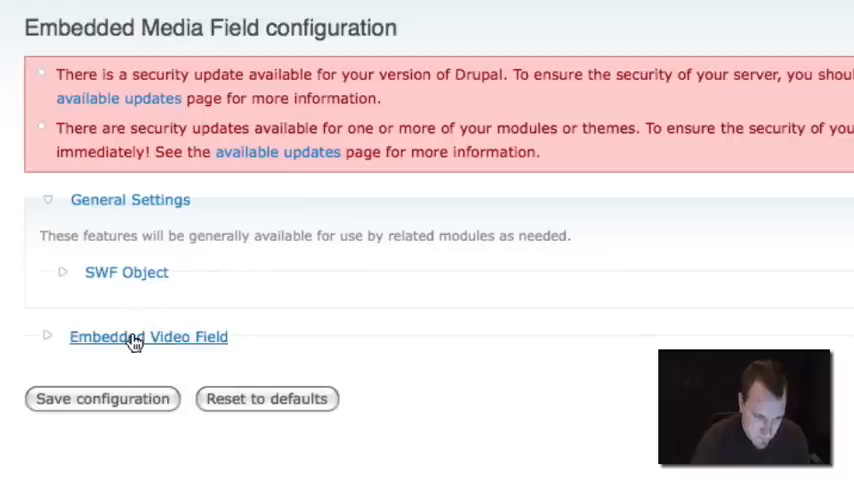
- Expand the Embedded Video Field provider settings
{"action": "left_click", "coordinate": [148, 336]}
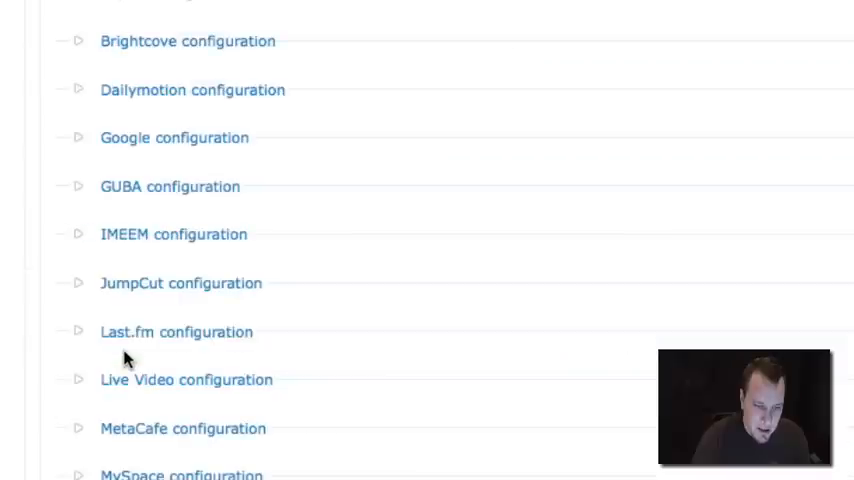
{"action": "scroll", "scroll_direction": "up", "scroll_amount": 3}
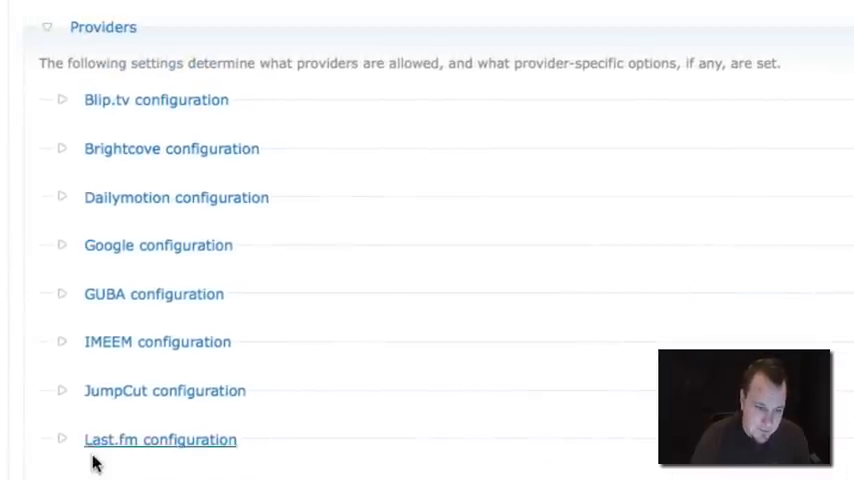
{"action": "scroll", "scroll_direction": "down", "scroll_amount": 3}
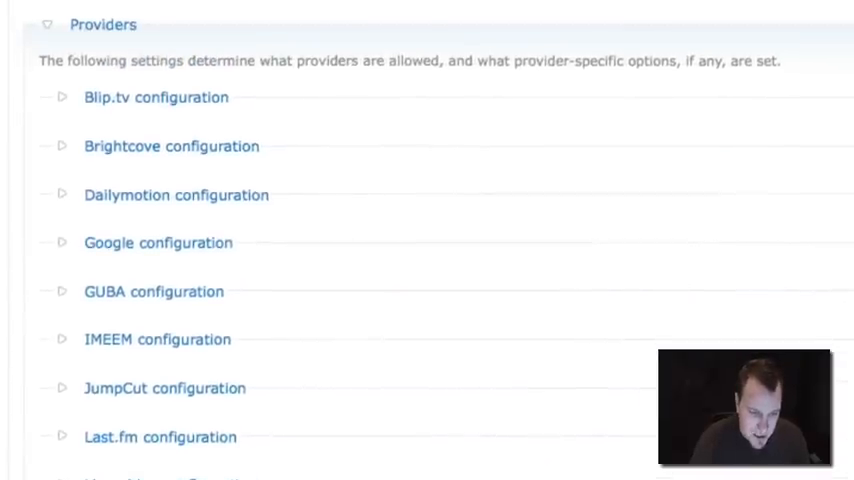
{"action": "scroll", "scroll_direction": "up", "scroll_amount": 3}
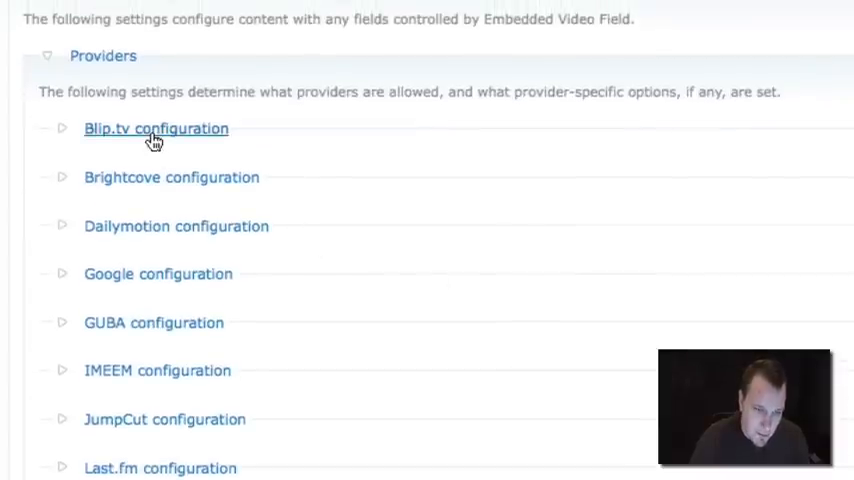
{"action": "mouse_move", "coordinate": [131, 274]}
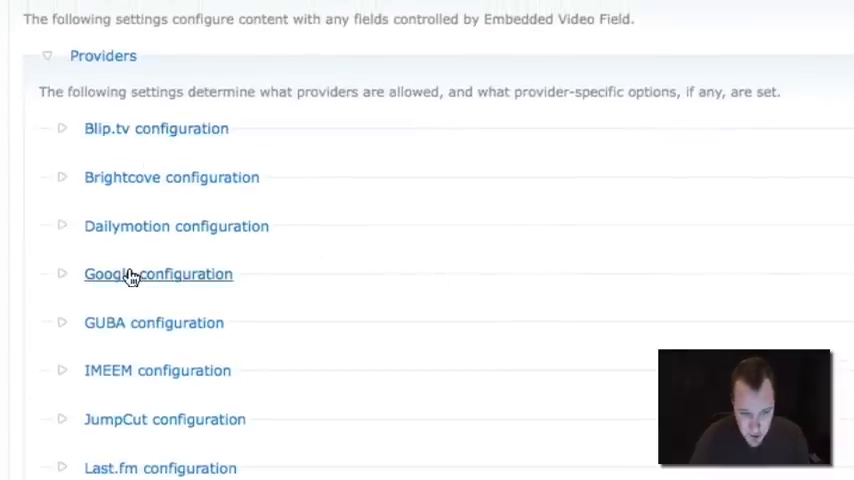
{"action": "left_click", "coordinate": [155, 128]}
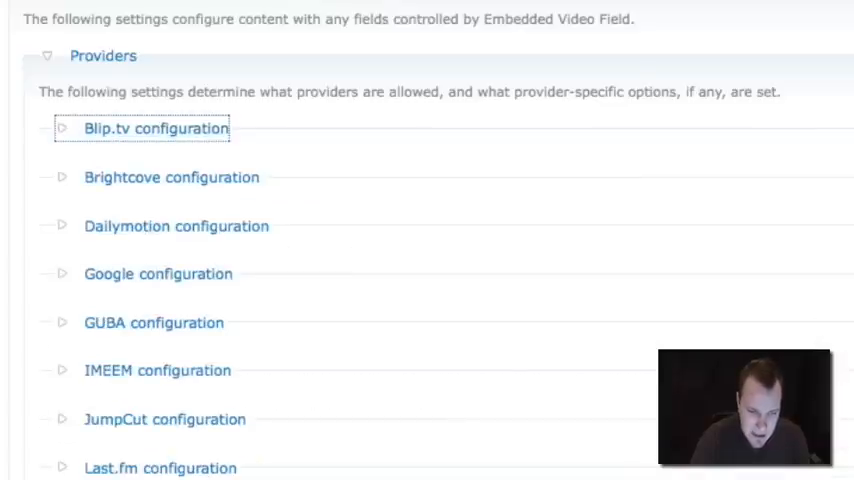
{"action": "scroll", "scroll_direction": "down", "scroll_amount": 3}
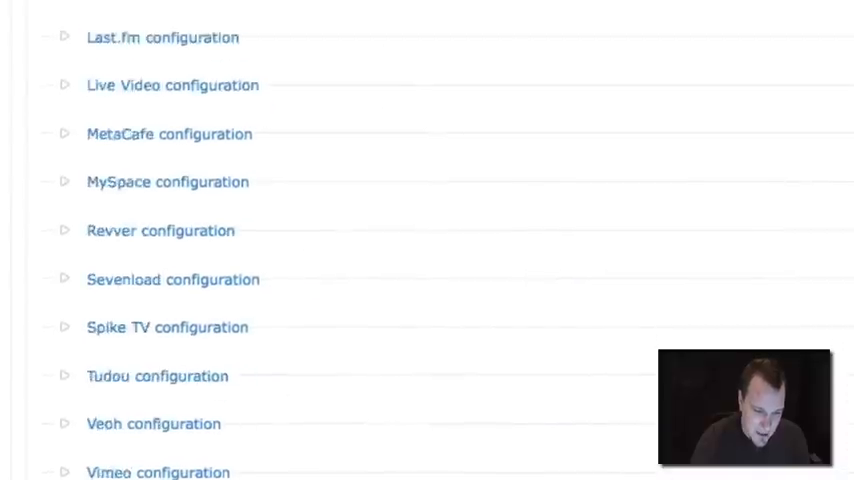
- Enable 'Allow content from YouTube', save the configuration, and go to Content types
{"action": "left_click", "coordinate": [174, 129]}
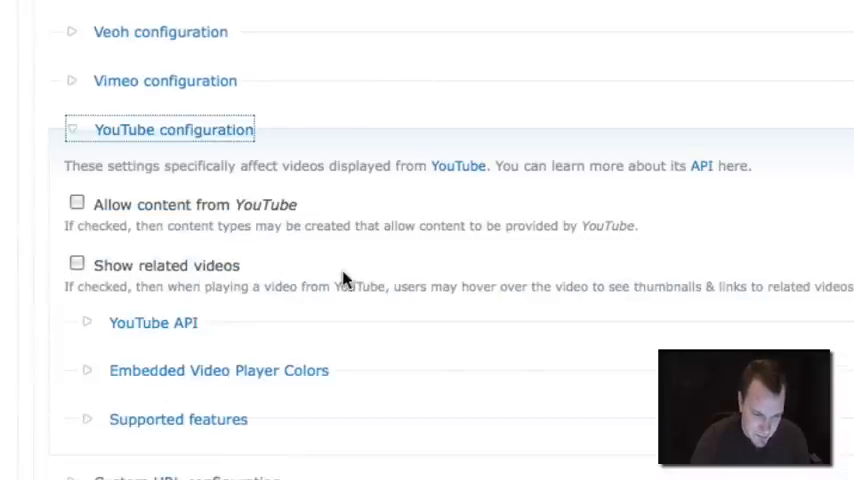
{"action": "left_click", "coordinate": [77, 201]}
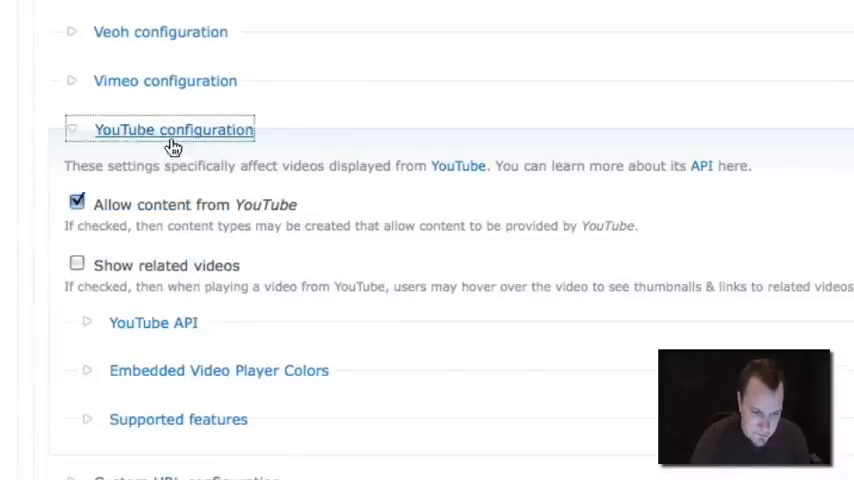
{"action": "left_click", "coordinate": [172, 129]}
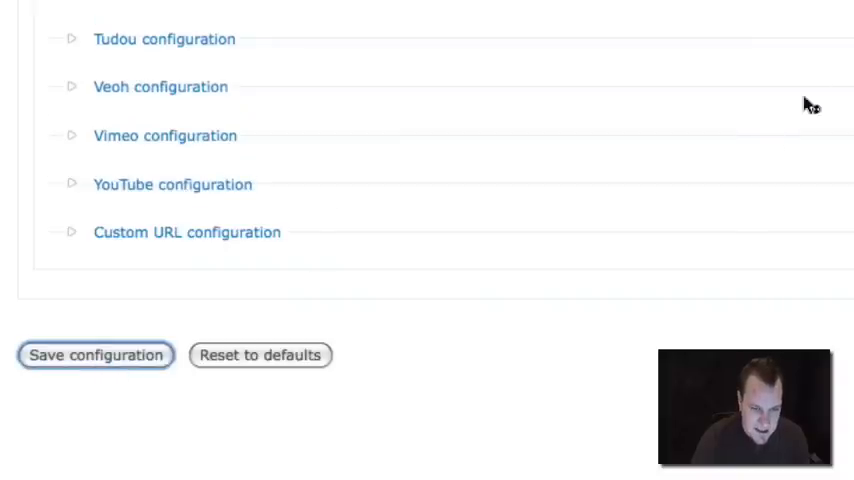
{"action": "left_click", "coordinate": [96, 355]}
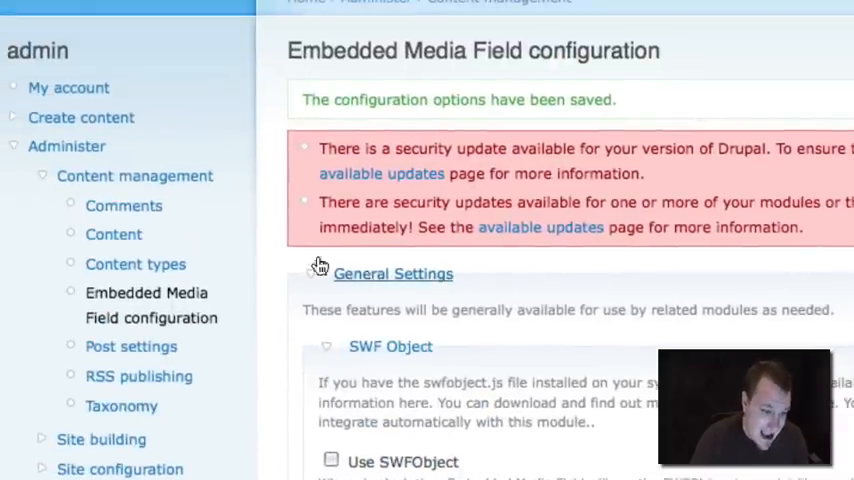
{"action": "left_click", "coordinate": [135, 264]}
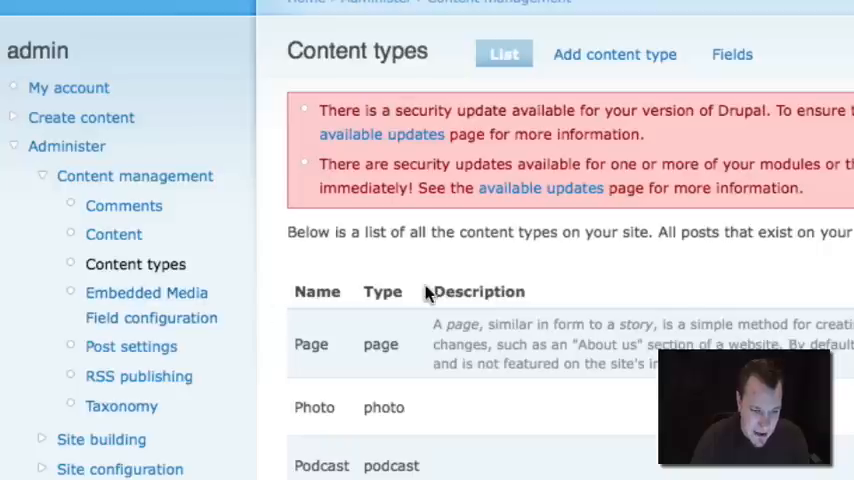
{"action": "mouse_move", "coordinate": [614, 54]}
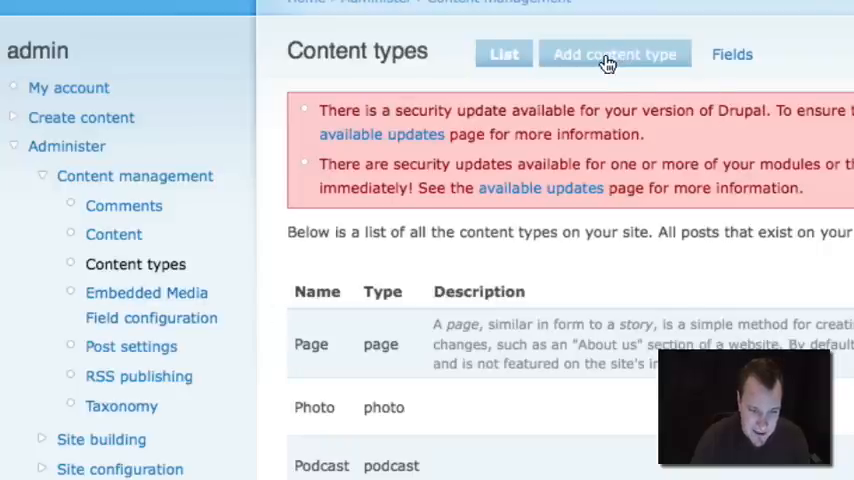
- Add a content type named 'video' and save it
{"action": "left_click", "coordinate": [614, 54]}
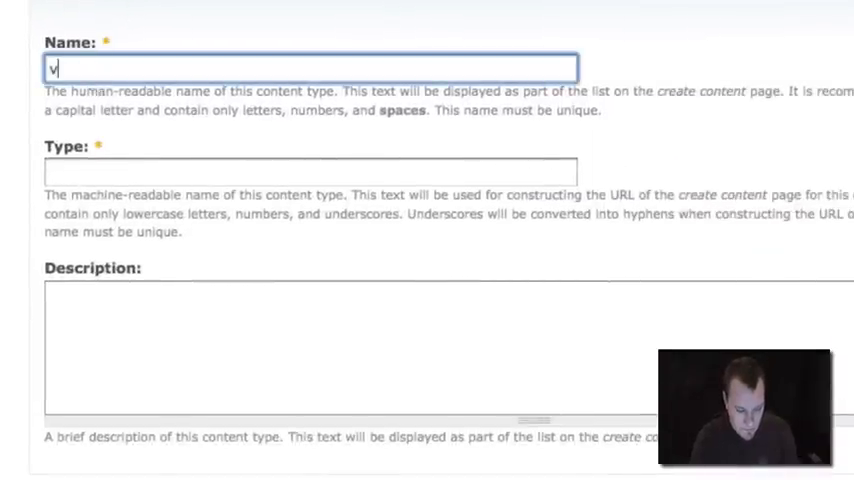
{"action": "type", "text": "ideo"}
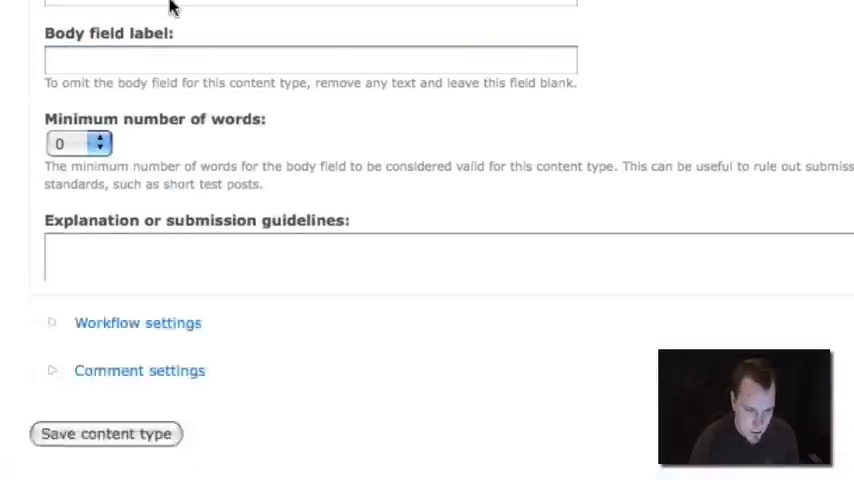
{"action": "scroll", "scroll_direction": "up", "scroll_amount": 3}
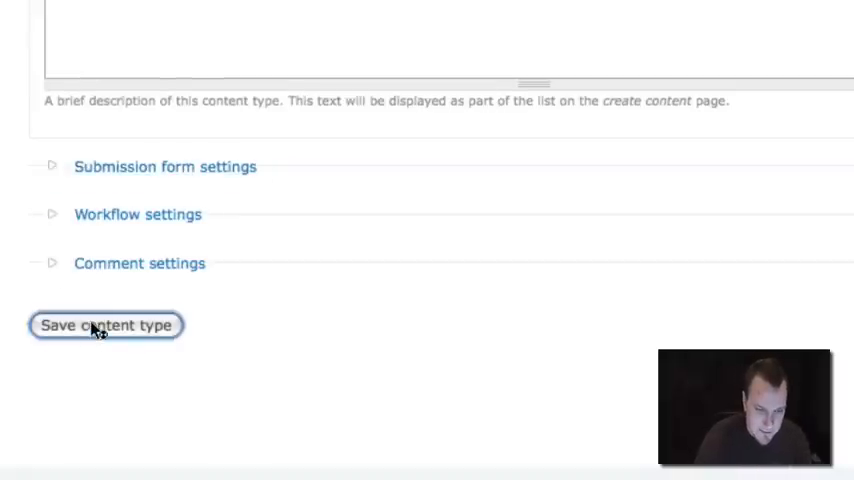
{"action": "left_click", "coordinate": [106, 325]}
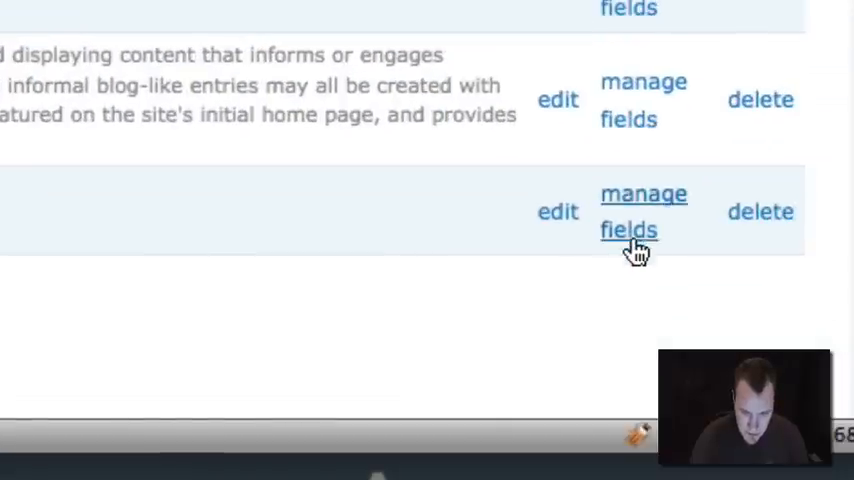
- Add a video_url field to the video content type and choose its field type
{"action": "left_click", "coordinate": [629, 211]}
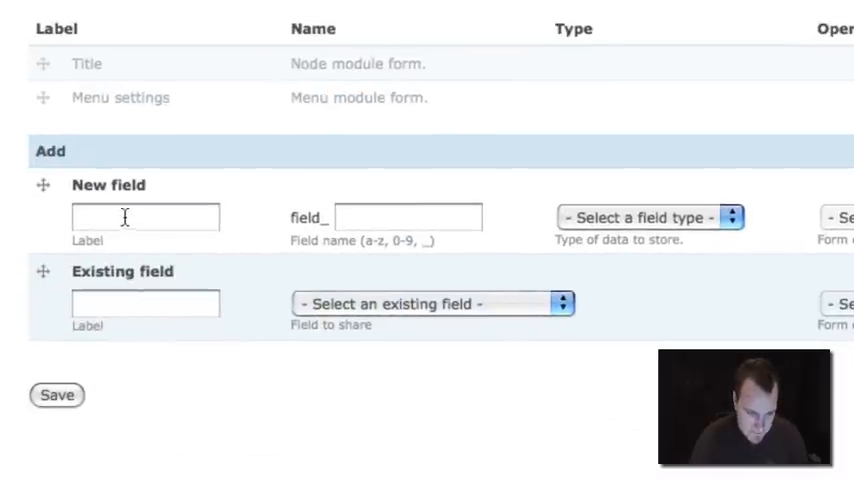
{"action": "type", "text": "video_url"}
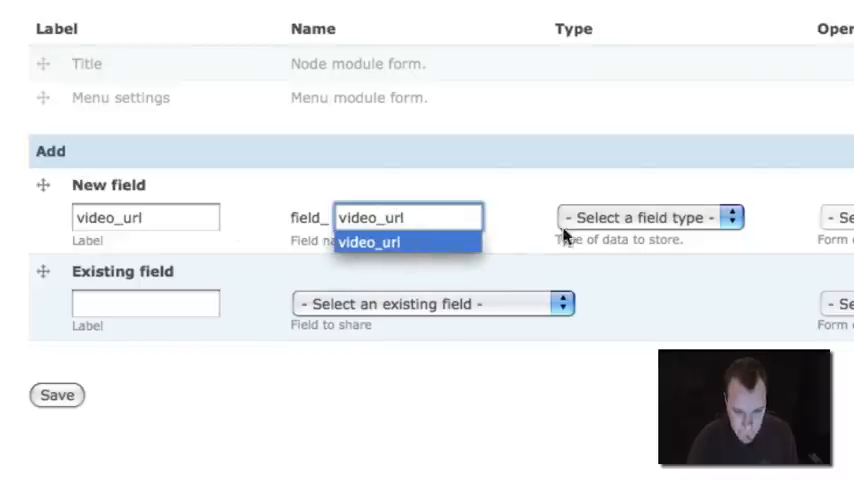
{"action": "left_click", "coordinate": [640, 217]}
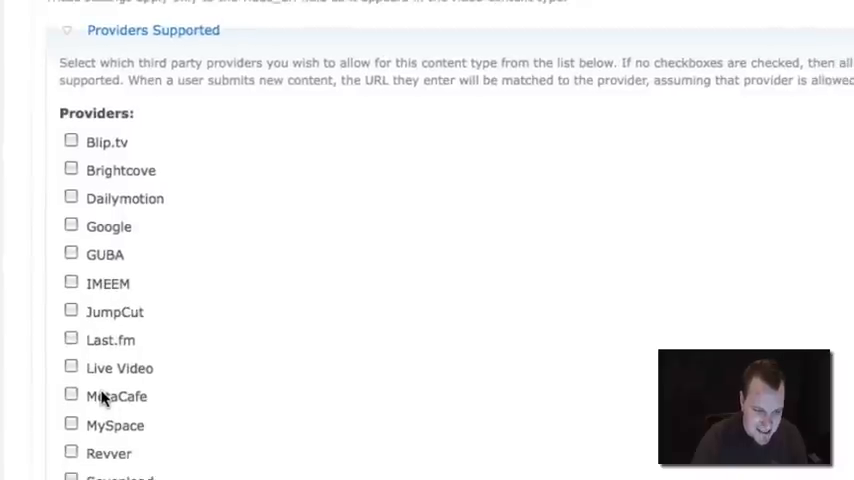
- Check YouTube under Providers Supported for the video_url field
{"action": "scroll", "scroll_direction": "down", "scroll_amount": 3}
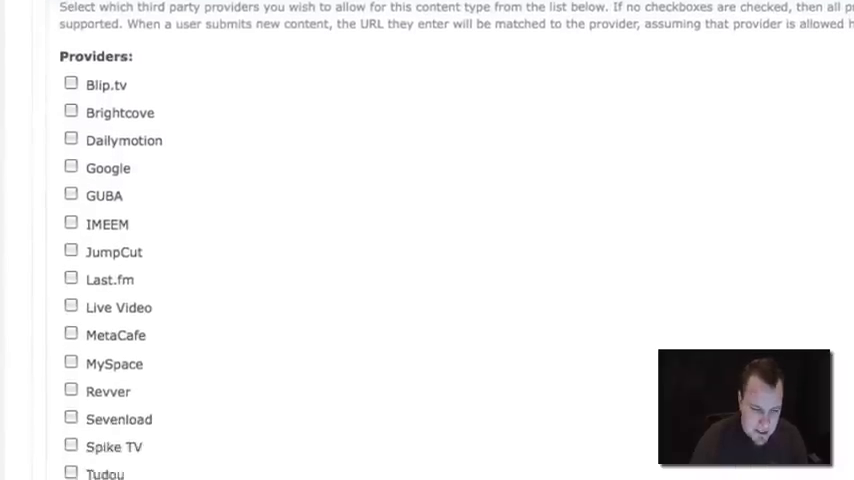
{"action": "scroll", "scroll_direction": "down", "scroll_amount": 3}
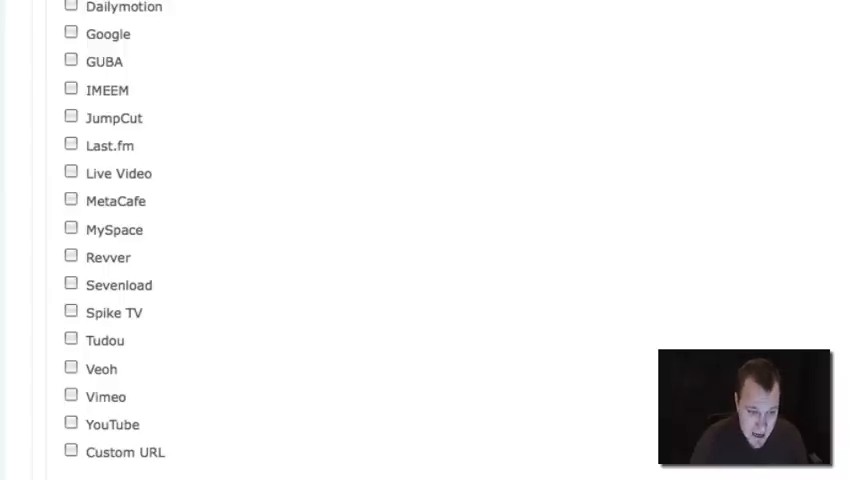
{"action": "scroll", "scroll_direction": "down", "scroll_amount": 3}
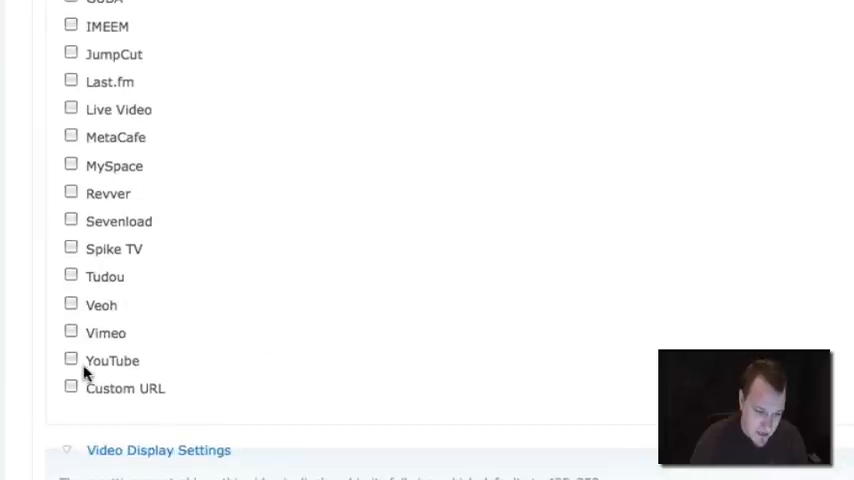
{"action": "left_click", "coordinate": [71, 360]}
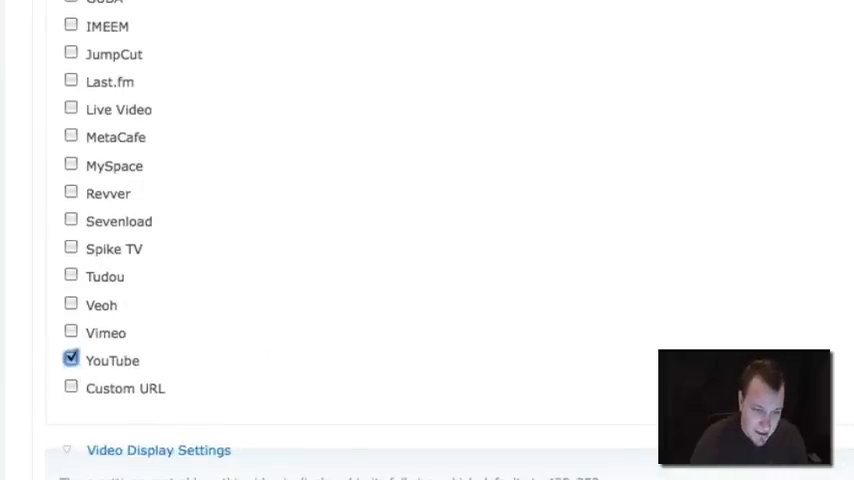
{"action": "scroll", "scroll_direction": "down", "scroll_amount": 3}
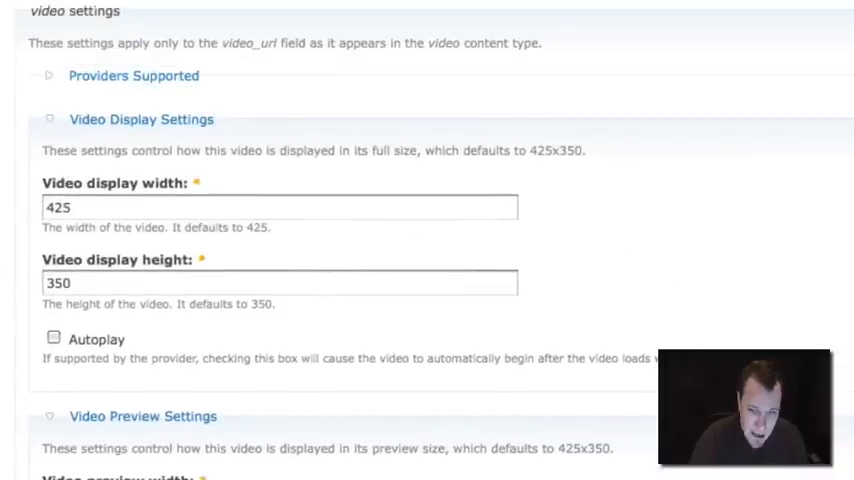
- Set the video preview size to 255×210, save the field settings, and go to Create content
{"action": "scroll", "scroll_direction": "down", "scroll_amount": 3}
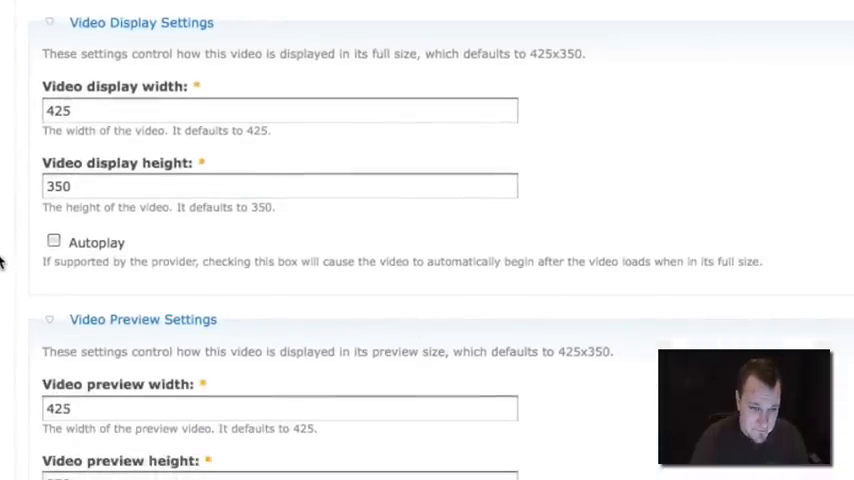
{"action": "mouse_move", "coordinate": [100, 25]}
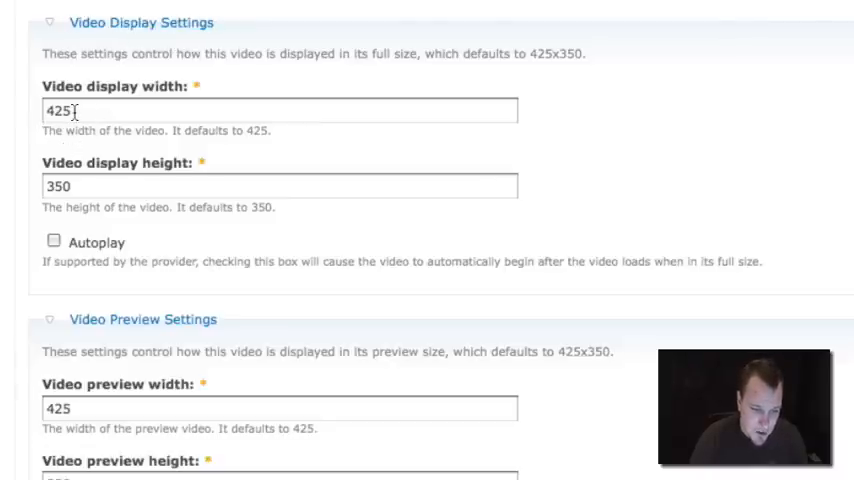
{"action": "left_click", "coordinate": [280, 186]}
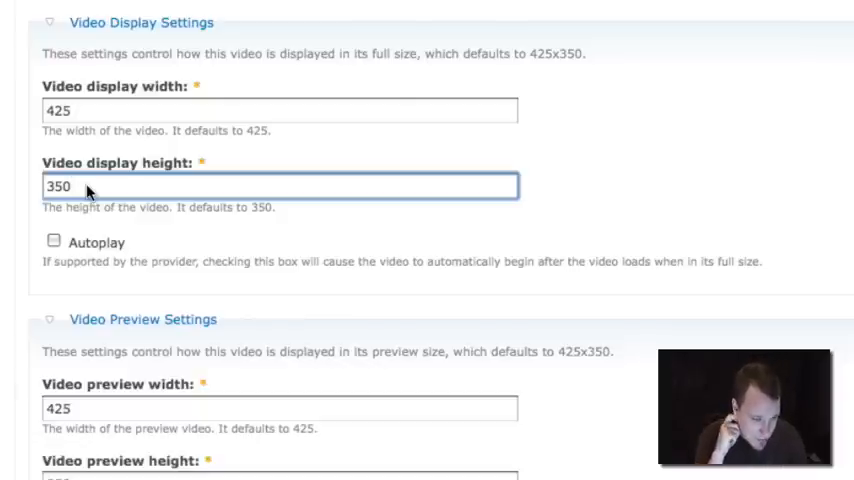
{"action": "mouse_move", "coordinate": [58, 202]}
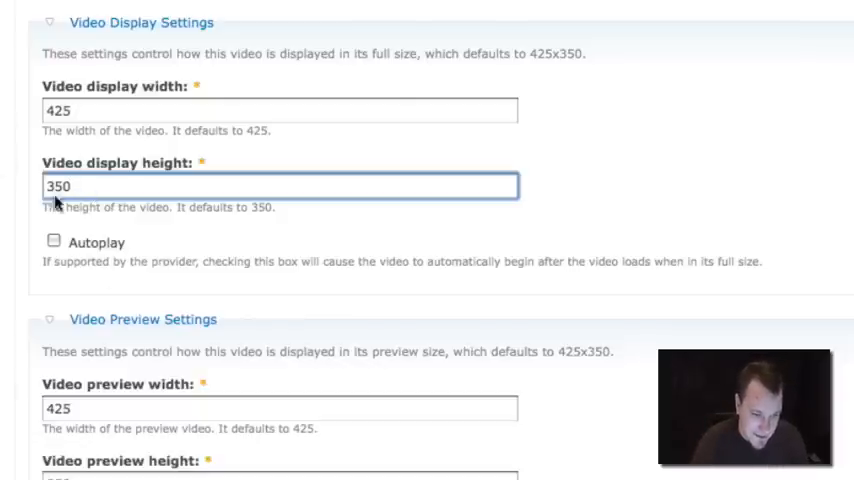
{"action": "scroll", "scroll_direction": "down", "scroll_amount": 3}
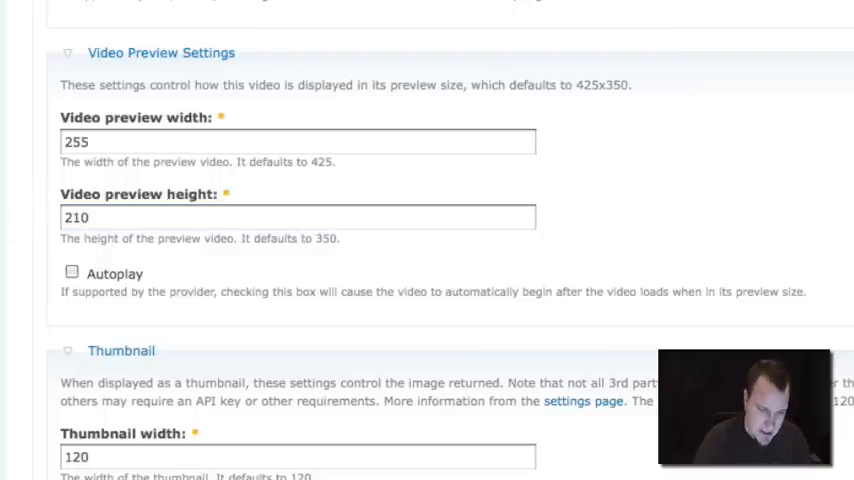
{"action": "mouse_move", "coordinate": [161, 53]}
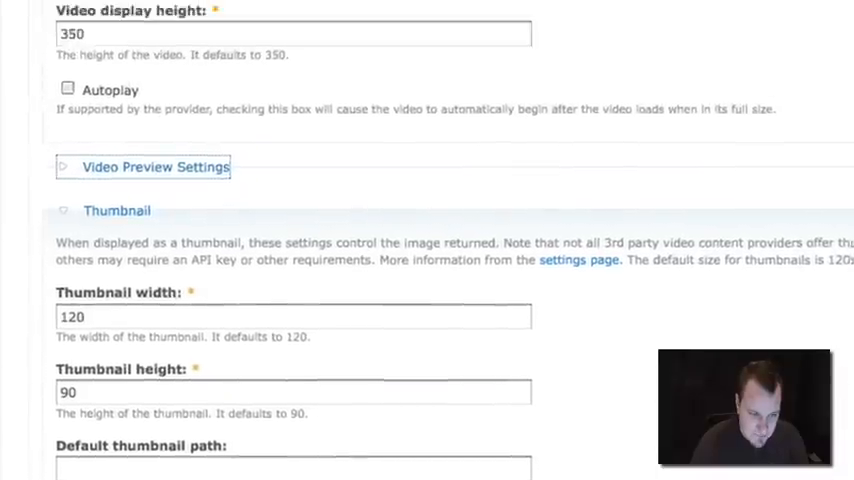
{"action": "scroll", "scroll_direction": "down", "scroll_amount": 3}
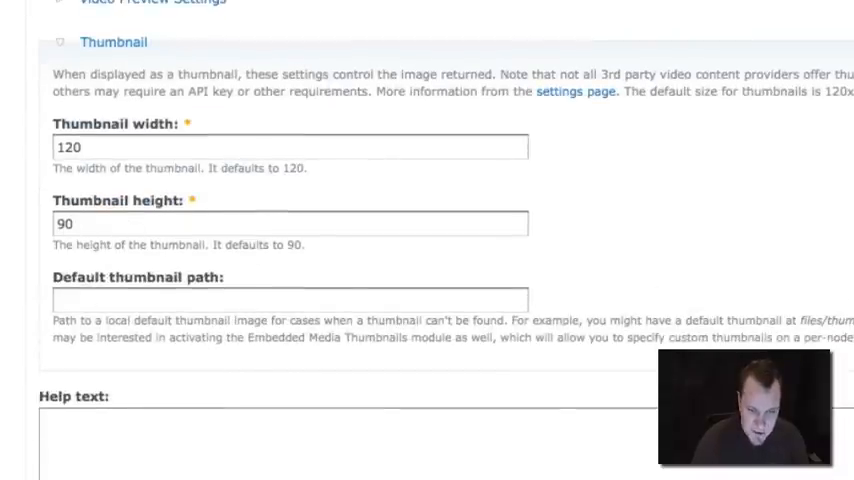
{"action": "scroll", "scroll_direction": "down", "scroll_amount": 3}
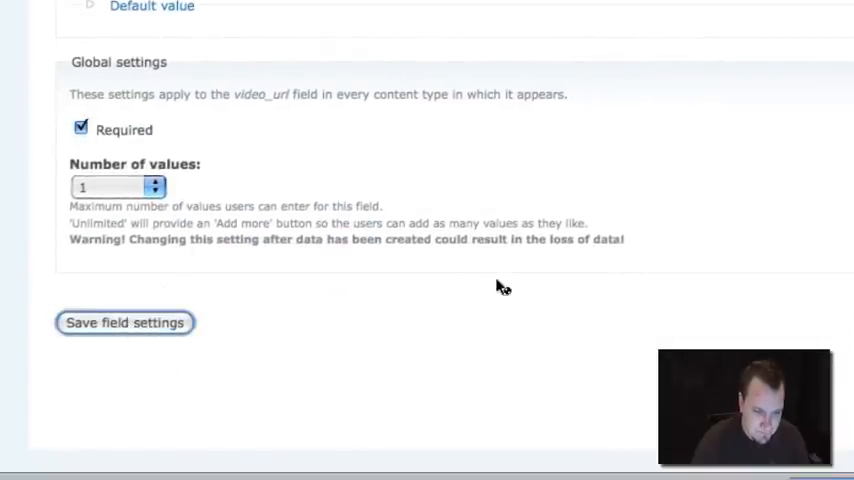
{"action": "left_click", "coordinate": [124, 322]}
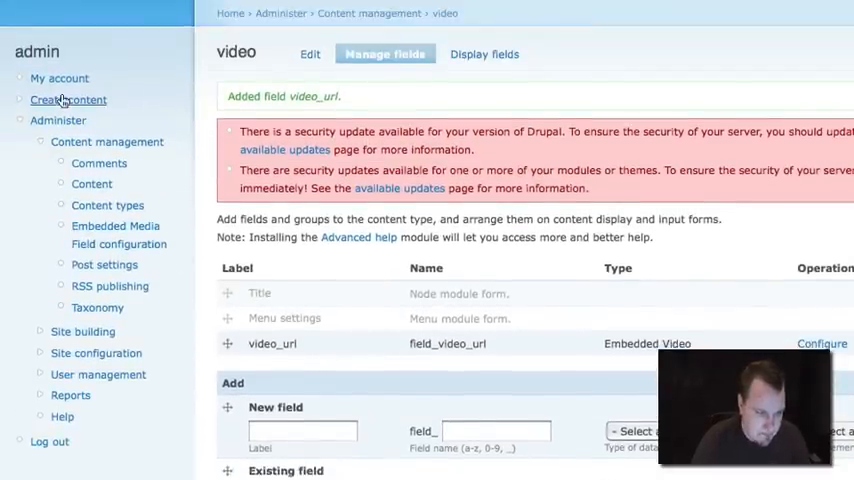
{"action": "left_click", "coordinate": [68, 99]}
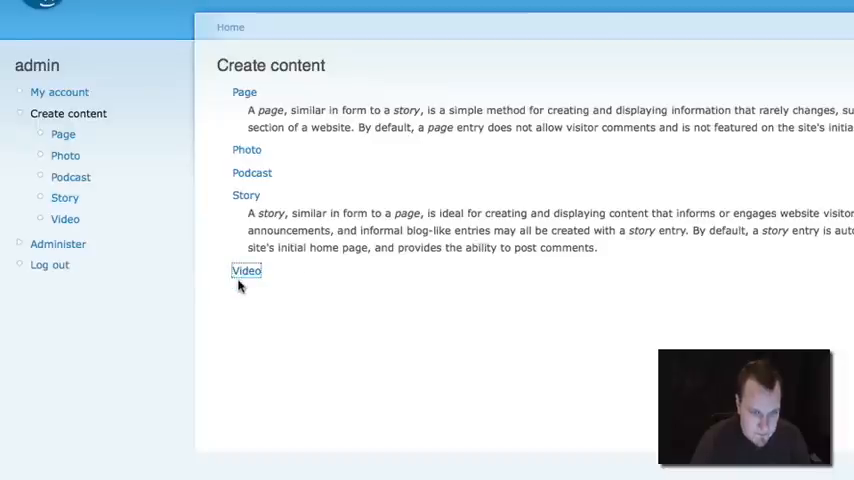
- Start a new Video item titled 'Test 1' and try saving it
{"action": "left_click", "coordinate": [245, 270]}
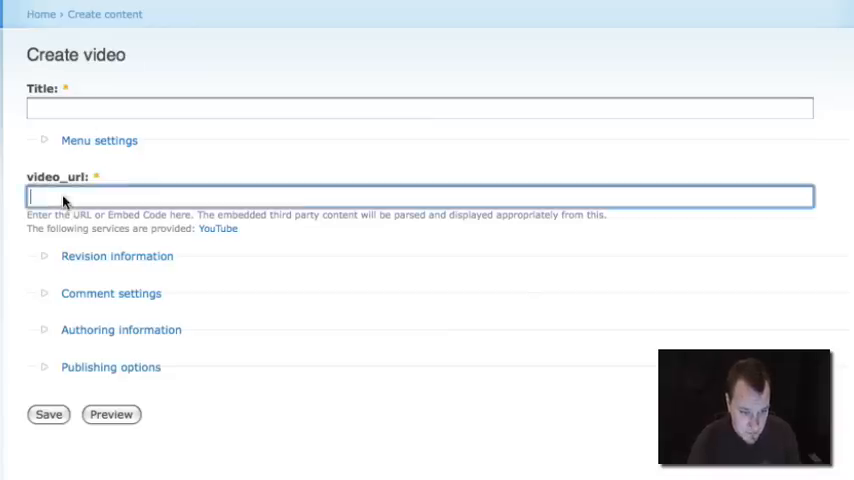
{"action": "type", "text": "T"}
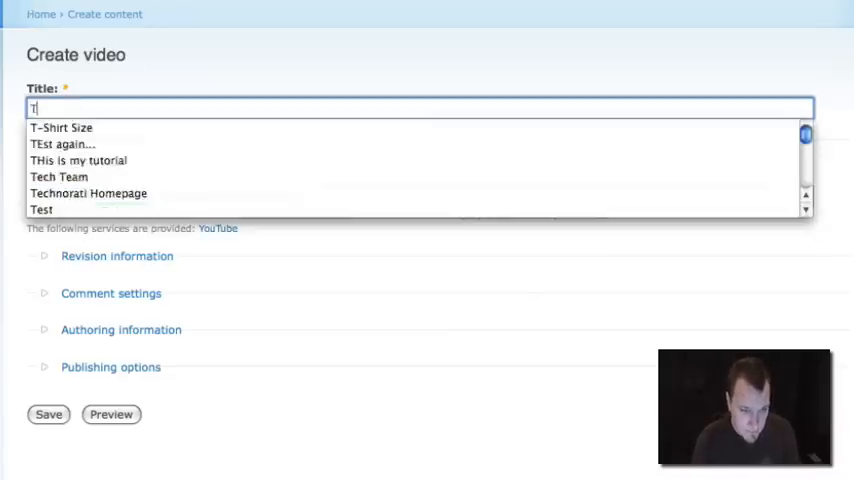
{"action": "type", "text": "est 1"}
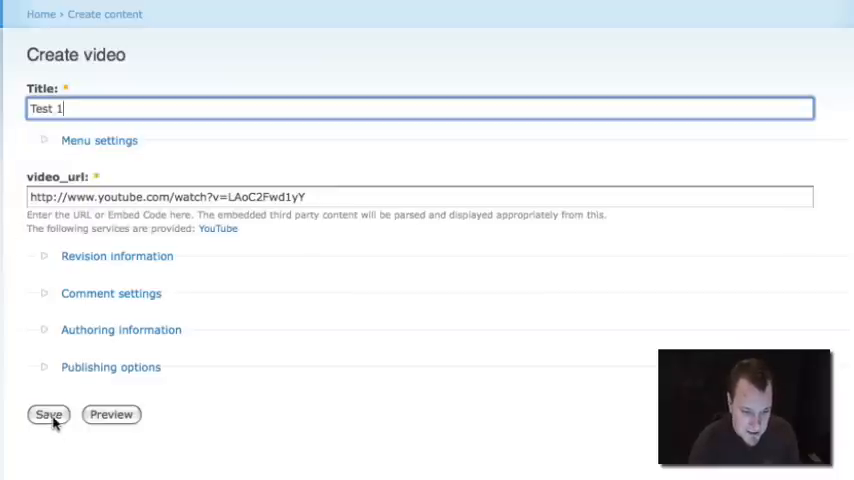
{"action": "left_click", "coordinate": [48, 414]}
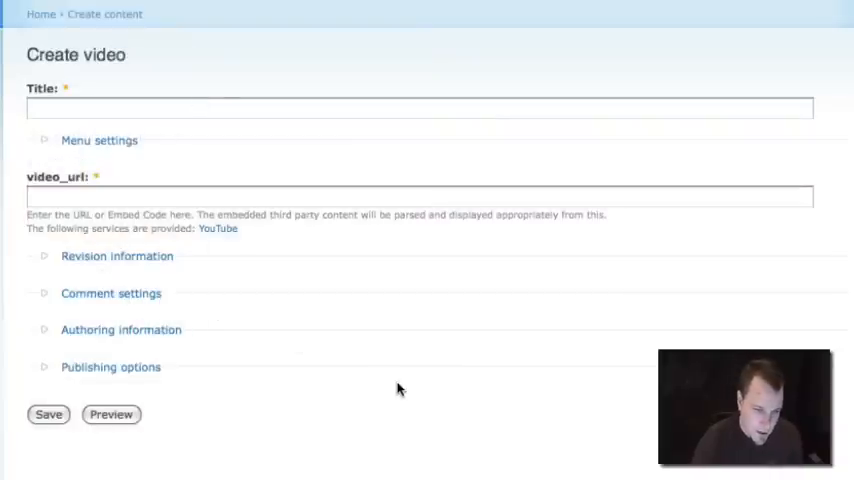
{"action": "left_click", "coordinate": [420, 108]}
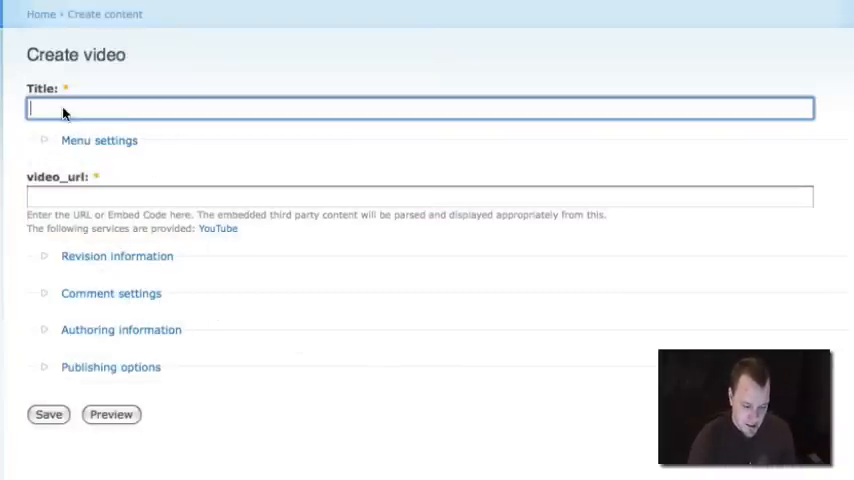
{"action": "type", "text": "Test t6"}
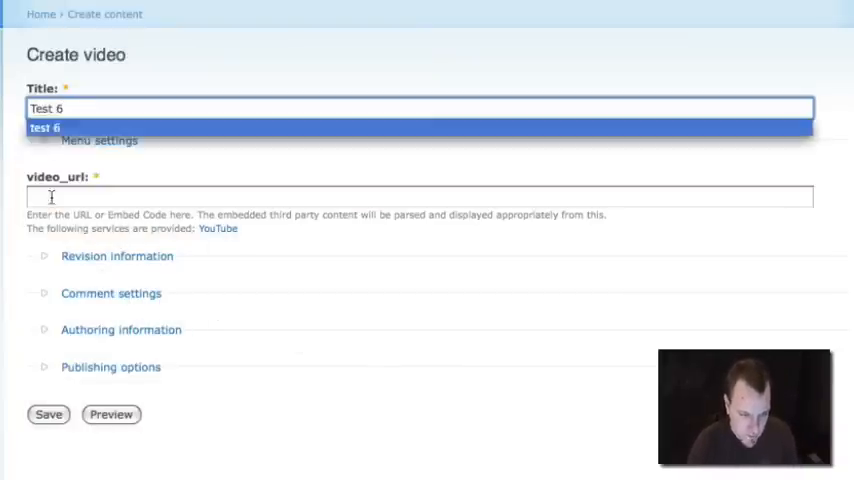
{"action": "left_click", "coordinate": [419, 196]}
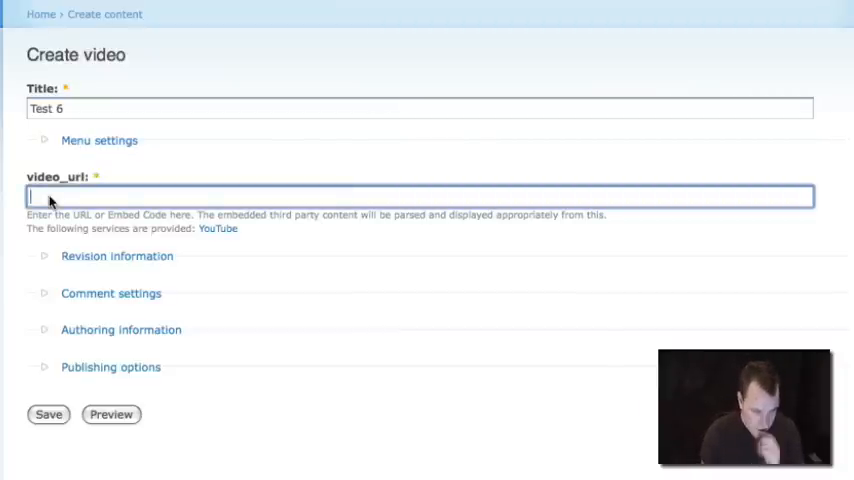
{"action": "mouse_move", "coordinate": [140, 237]}
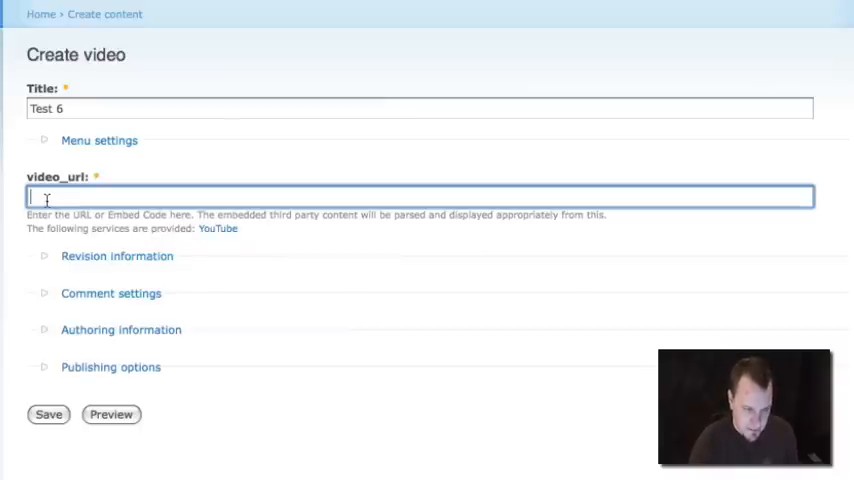
{"action": "type", "text": "http://www.youtube.com/watch?v=MxSW9nK3kI8"}
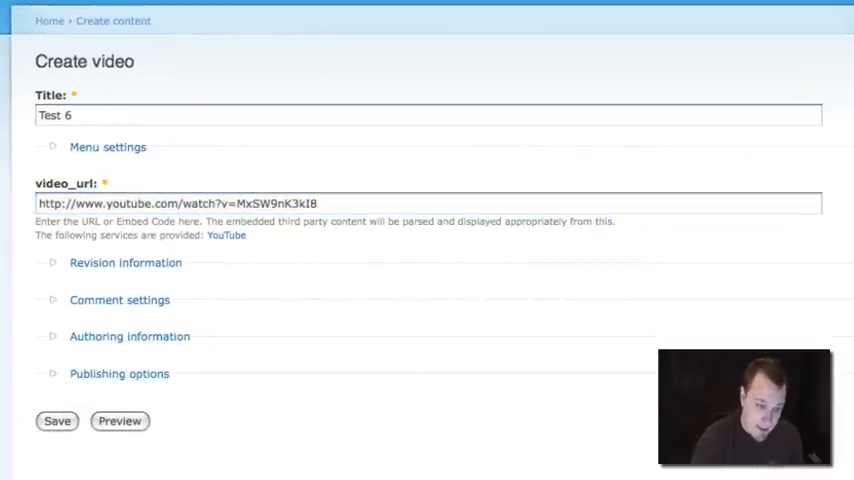
{"action": "left_click", "coordinate": [210, 203]}
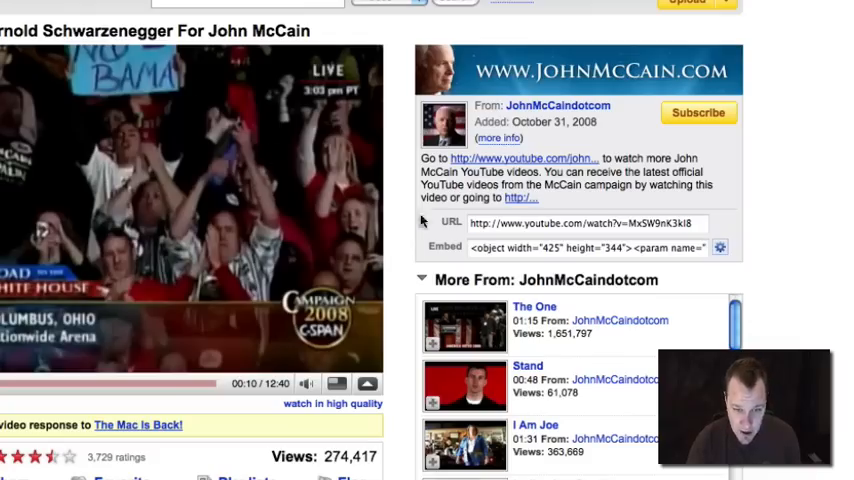
{"action": "scroll", "scroll_direction": "down", "scroll_amount": 3}
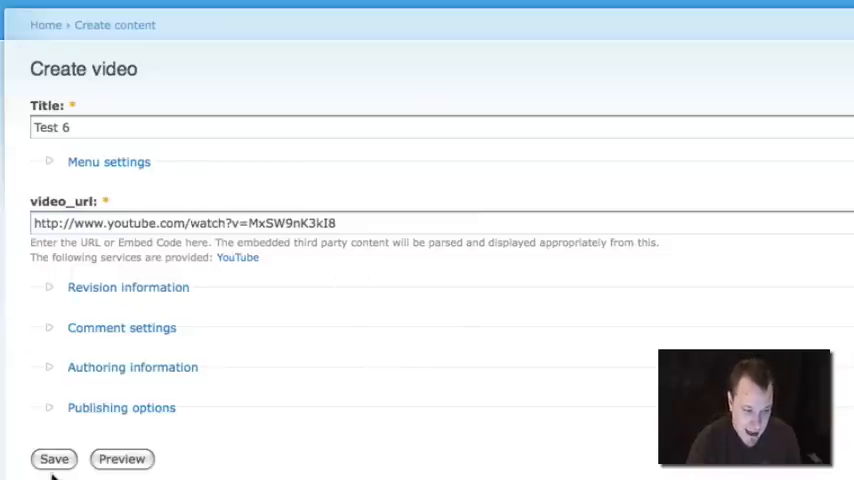
{"action": "left_click", "coordinate": [53, 459]}
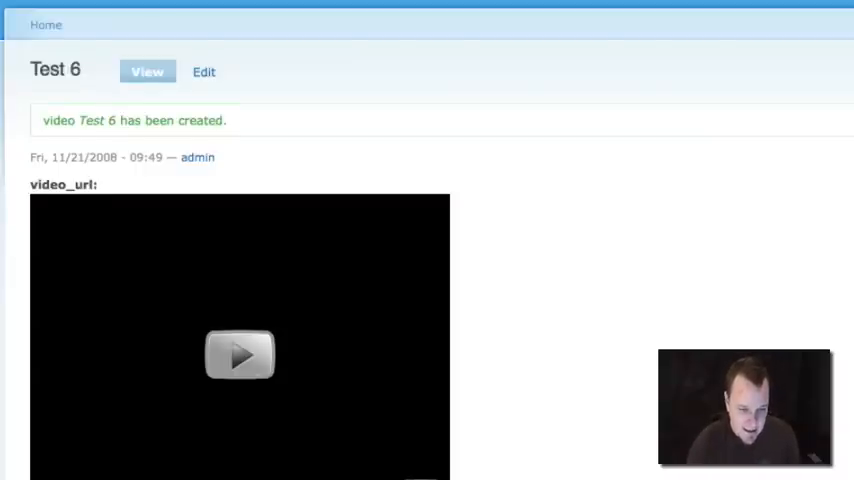
- Play the embedded Test 6 video, then go to the Administer area
{"action": "left_click", "coordinate": [240, 355]}
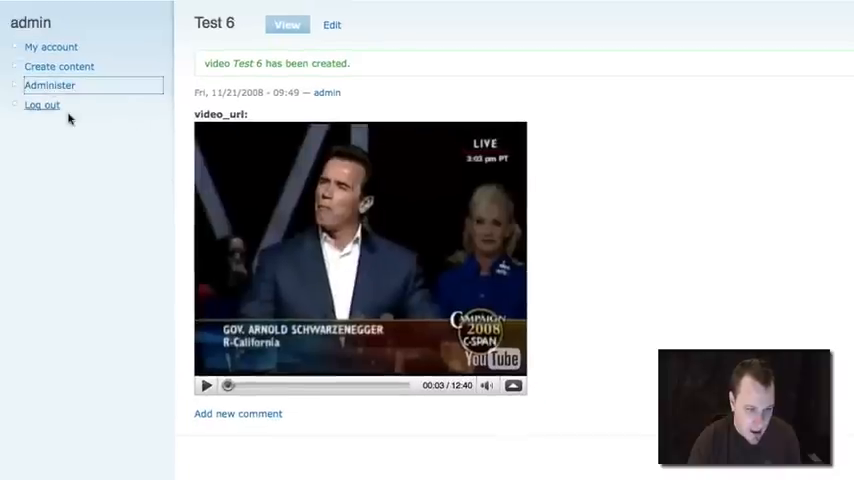
{"action": "left_click", "coordinate": [49, 85]}
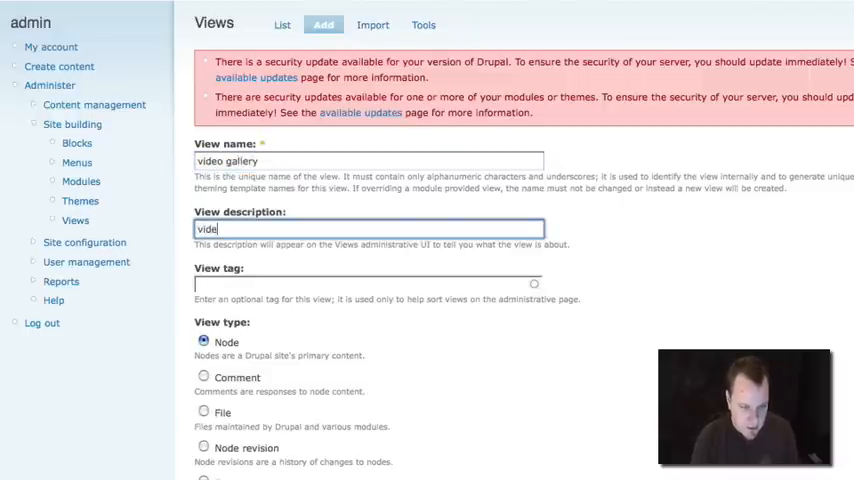
- Give the video_gallery Node view the description 'video gallery' and continue to its settings
{"action": "type", "text": "o gallery"}
{"action": "left_click", "coordinate": [369, 160]}
{"action": "type", "text": "_"}
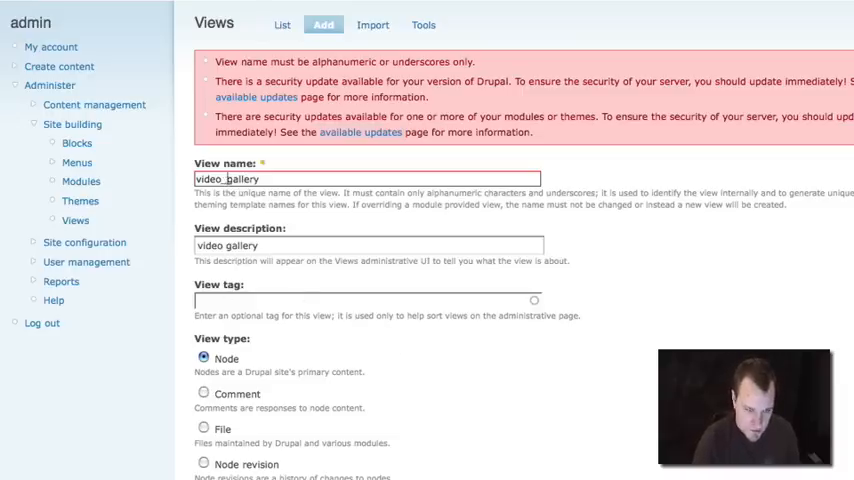
{"action": "scroll", "scroll_direction": "down", "scroll_amount": 3}
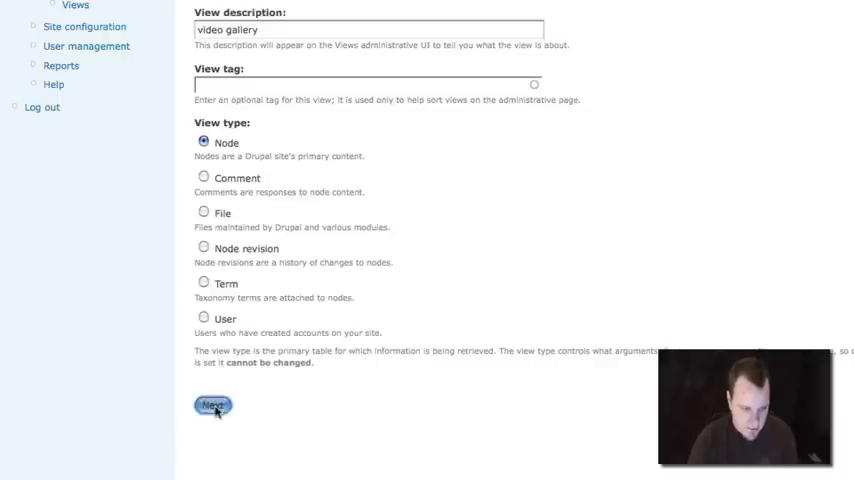
{"action": "left_click", "coordinate": [212, 405]}
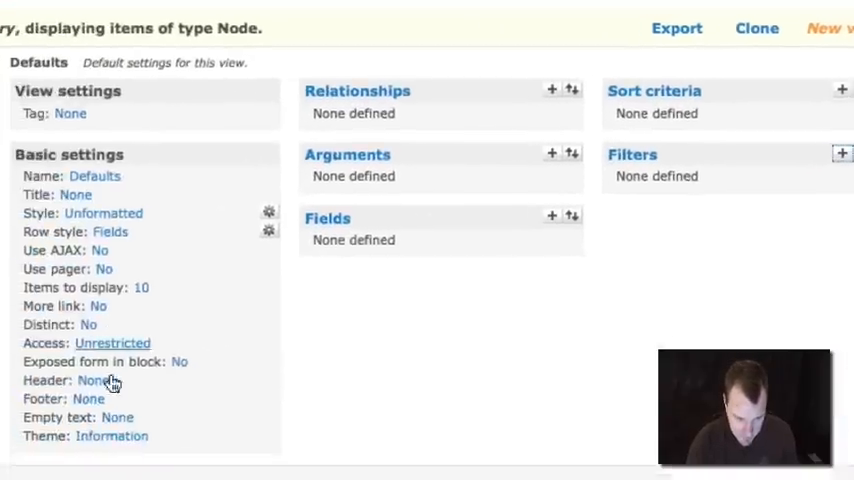
- Add Node: Type and Node: Published filters to the view's default display
{"action": "left_click", "coordinate": [842, 153]}
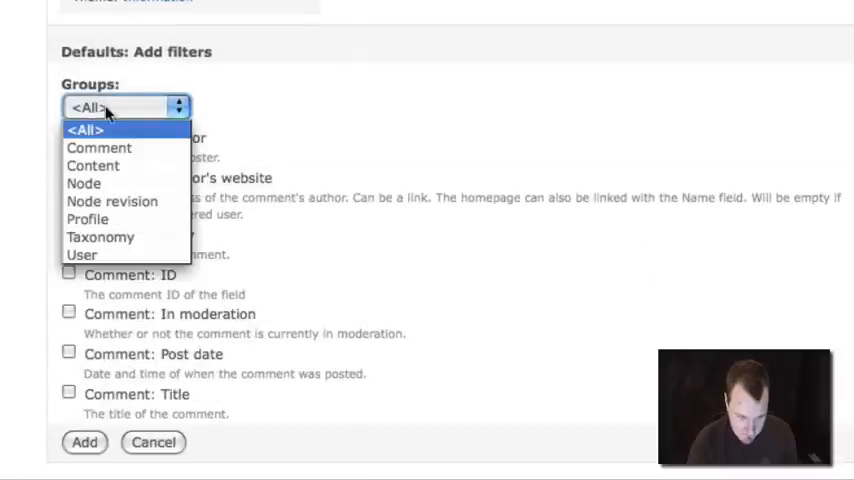
{"action": "left_click", "coordinate": [84, 183]}
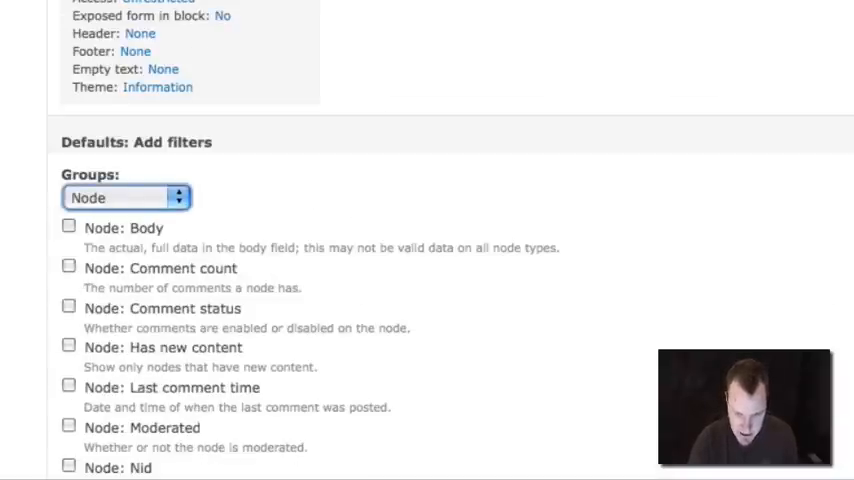
{"action": "scroll", "scroll_direction": "down", "scroll_amount": 3}
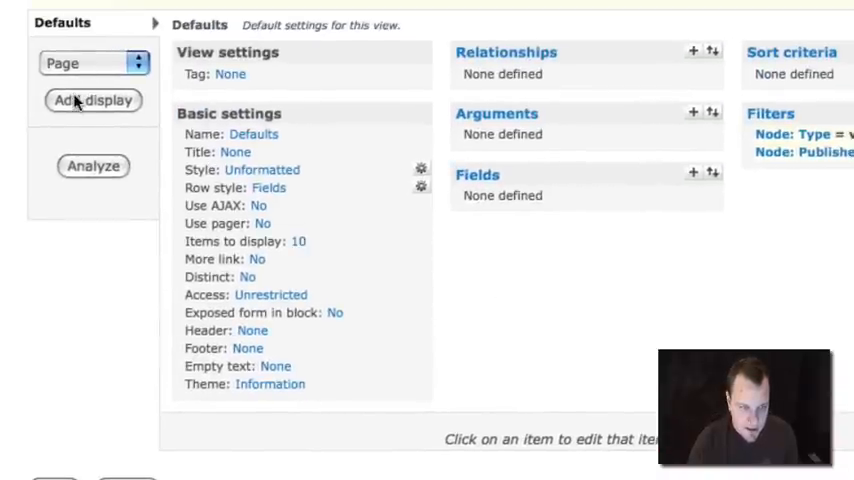
- Create a Page display with path 'video' and Grid style at 3 columns
{"action": "left_click", "coordinate": [93, 100]}
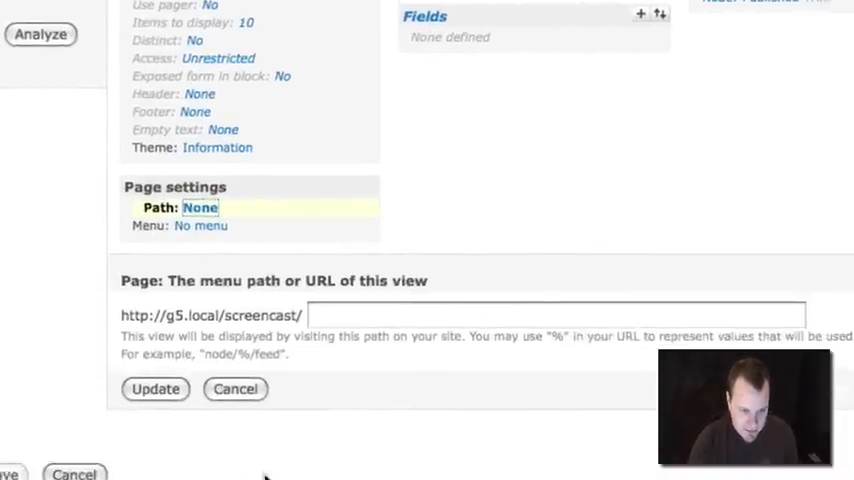
{"action": "type", "text": "video"}
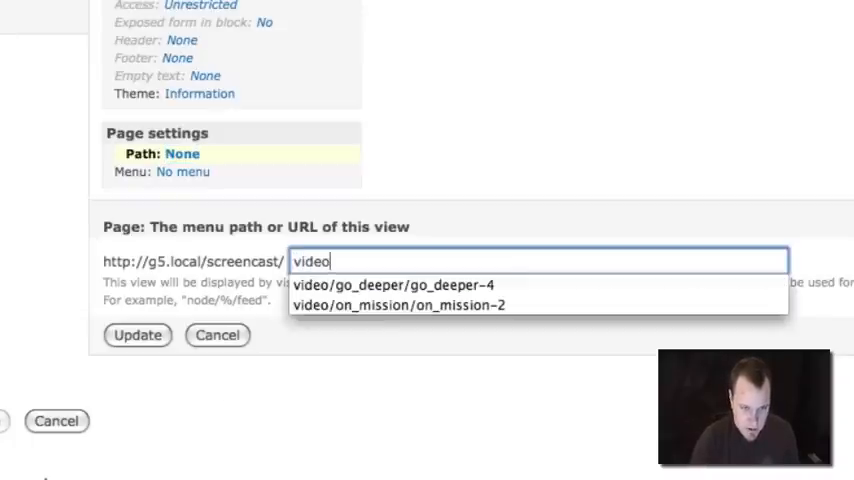
{"action": "left_click", "coordinate": [137, 334]}
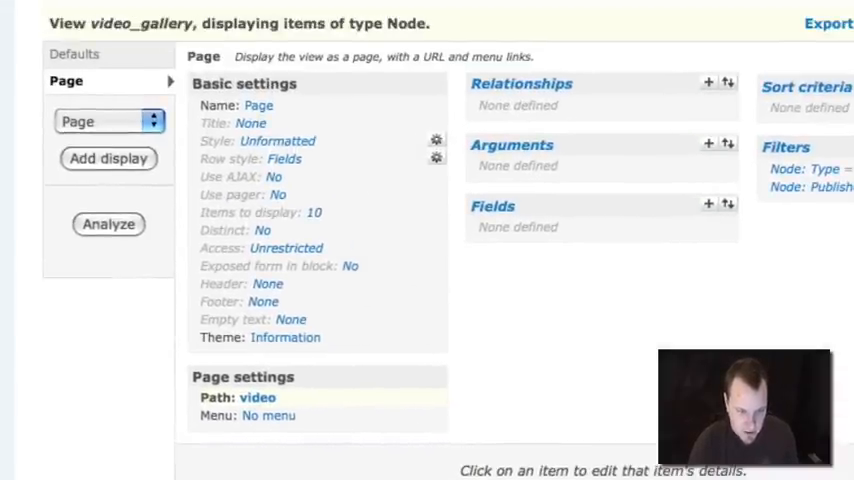
{"action": "mouse_move", "coordinate": [315, 222]}
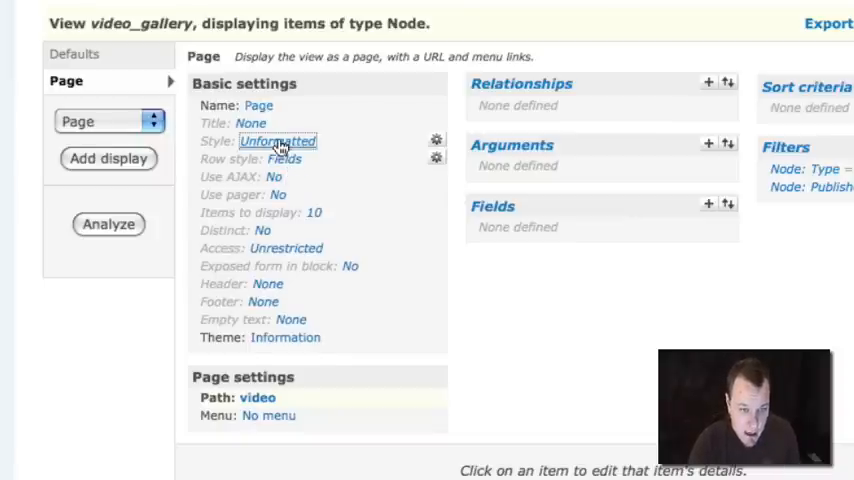
{"action": "left_click", "coordinate": [277, 140]}
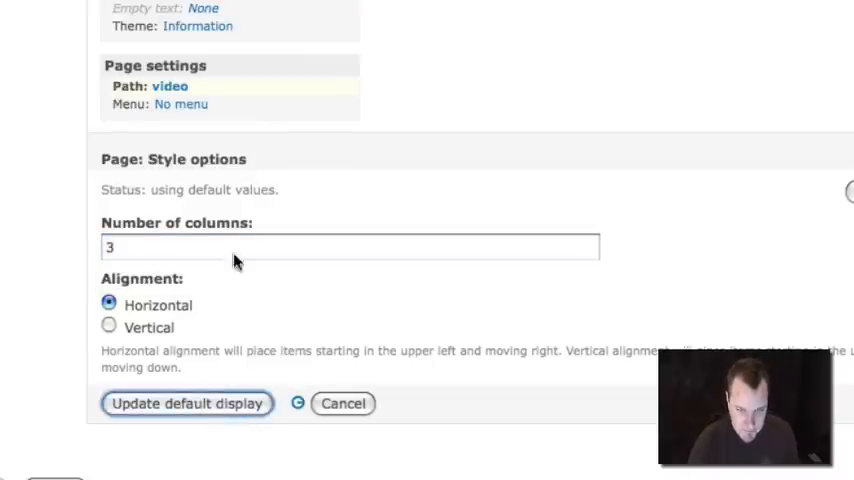
{"action": "left_click", "coordinate": [186, 403]}
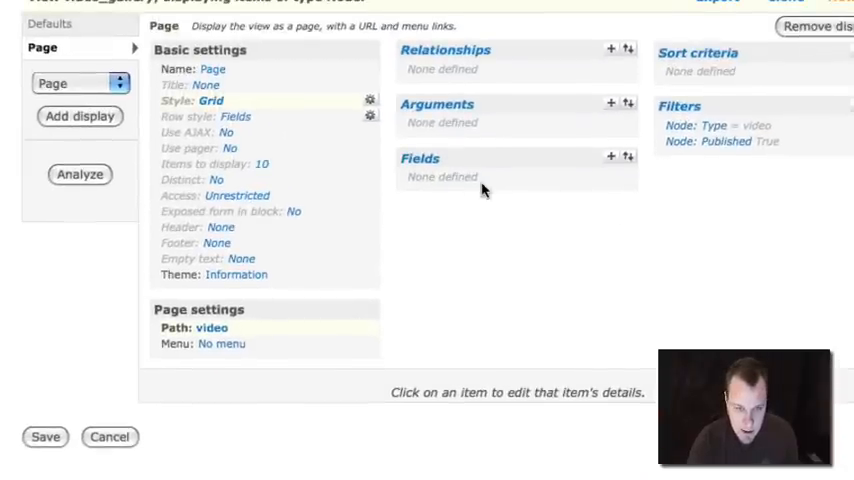
- Add the Content: Embedded Video field with its label hidden
{"action": "left_click", "coordinate": [611, 157]}
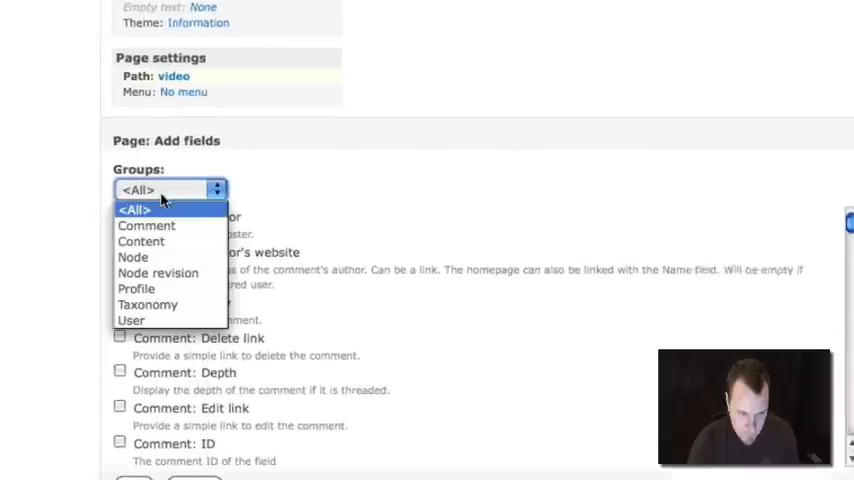
{"action": "left_click", "coordinate": [141, 241]}
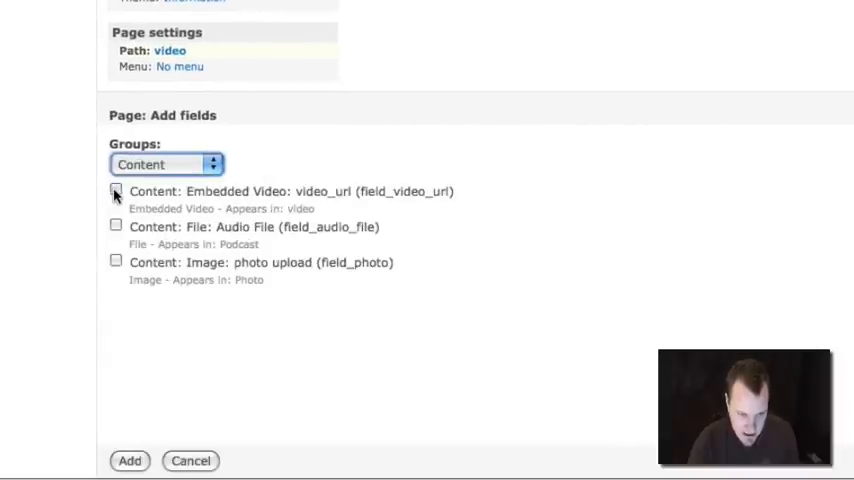
{"action": "left_click", "coordinate": [116, 191]}
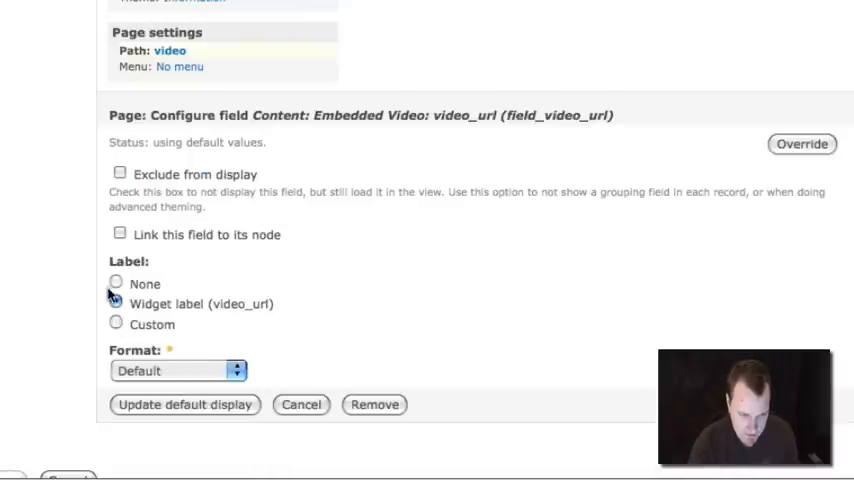
{"action": "left_click", "coordinate": [178, 370]}
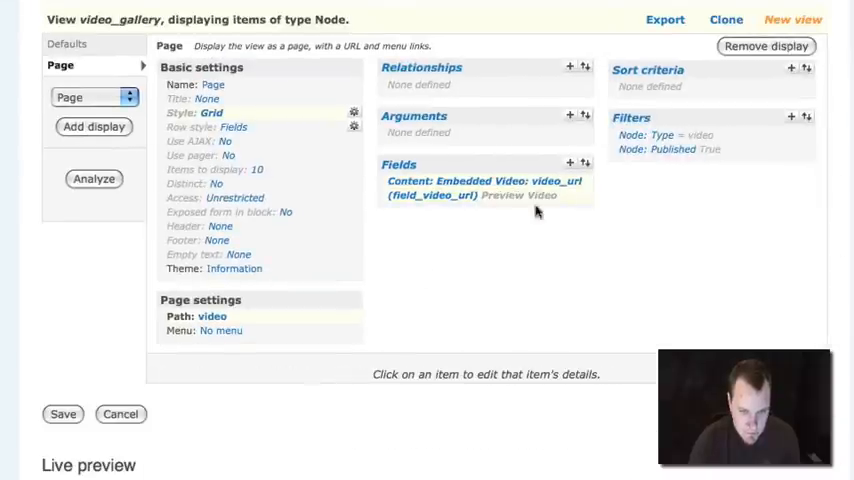
- Add the Node: Title field to the page display
{"action": "left_click", "coordinate": [570, 162]}
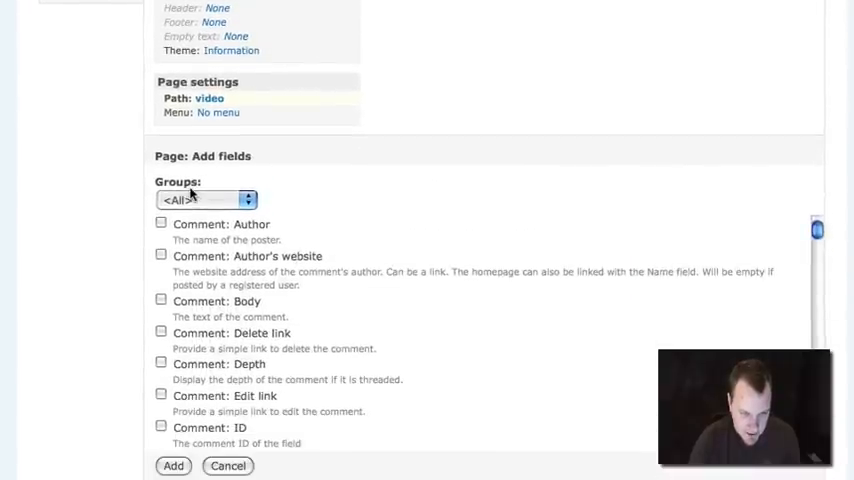
{"action": "left_click", "coordinate": [207, 199]}
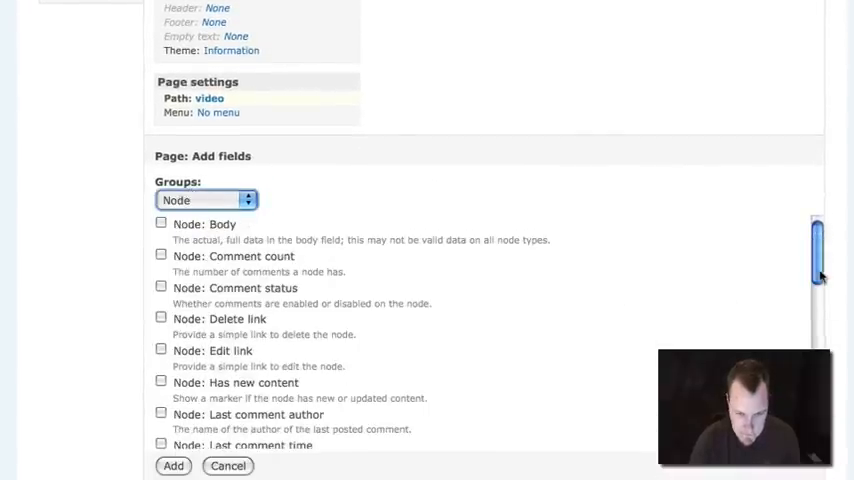
{"action": "scroll", "scroll_direction": "down", "scroll_amount": 3}
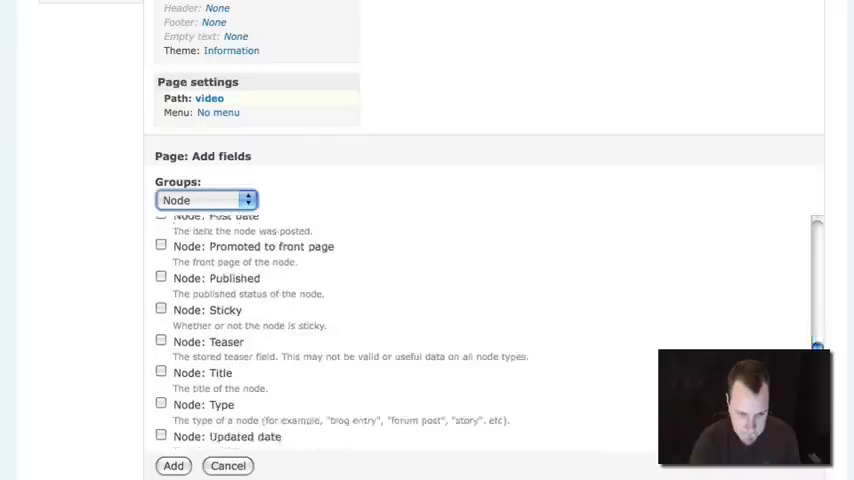
{"action": "left_click", "coordinate": [161, 339]}
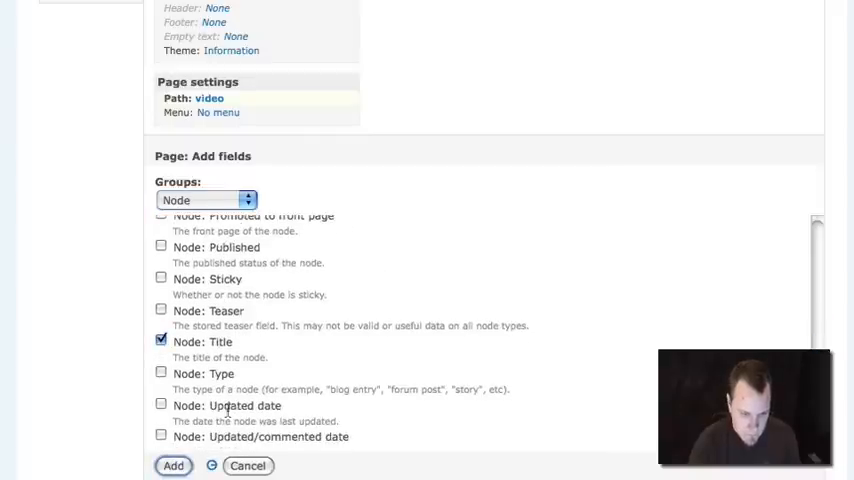
{"action": "left_click", "coordinate": [172, 465]}
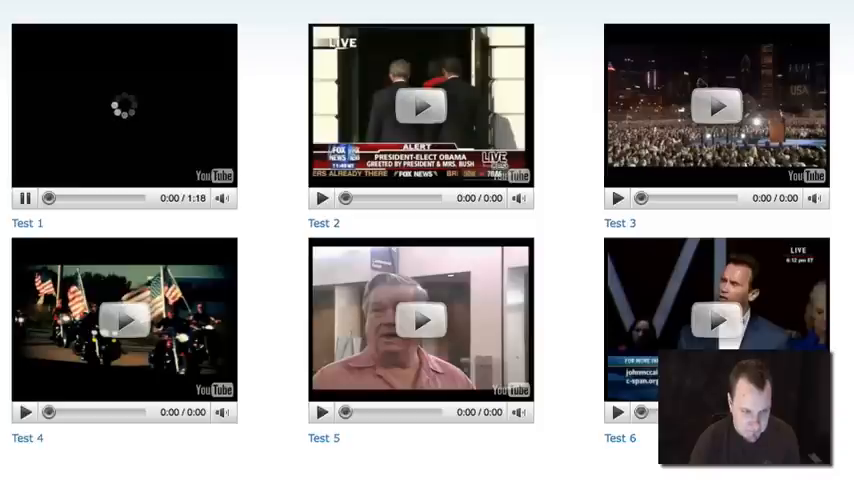
- Play the Test 1 video in the /video grid, then open its node page
{"action": "left_click", "coordinate": [23, 197]}
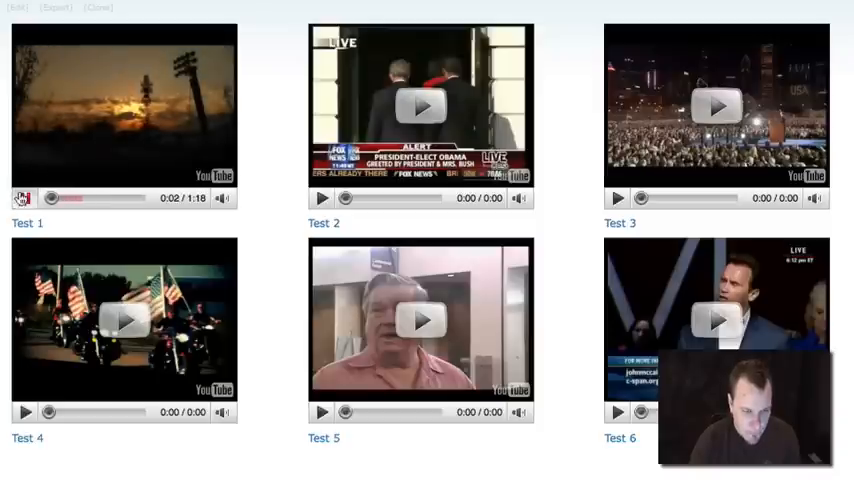
{"action": "left_click", "coordinate": [124, 105]}
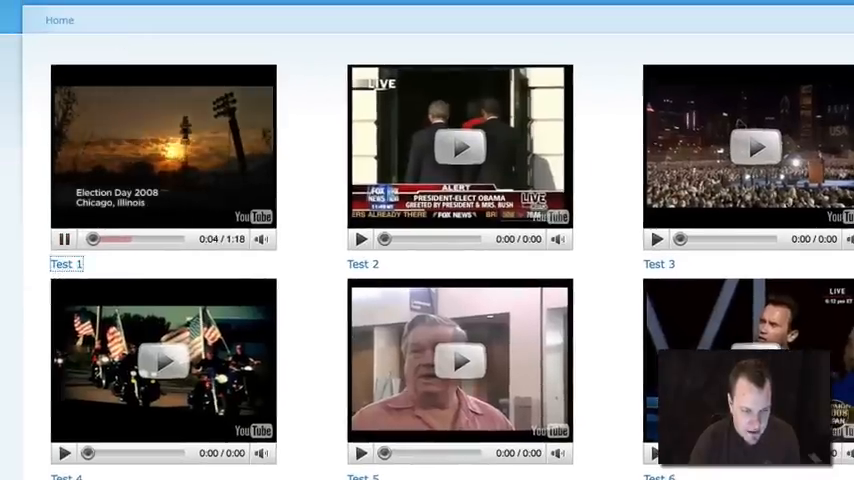
{"action": "left_click", "coordinate": [66, 264]}
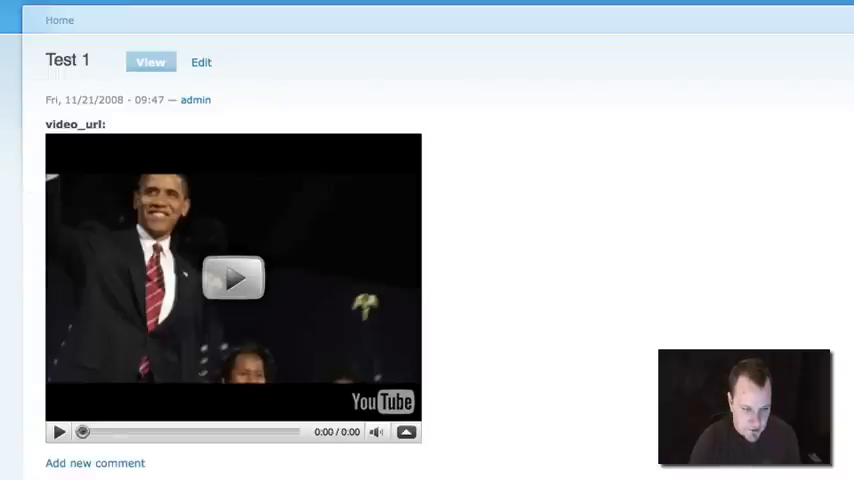